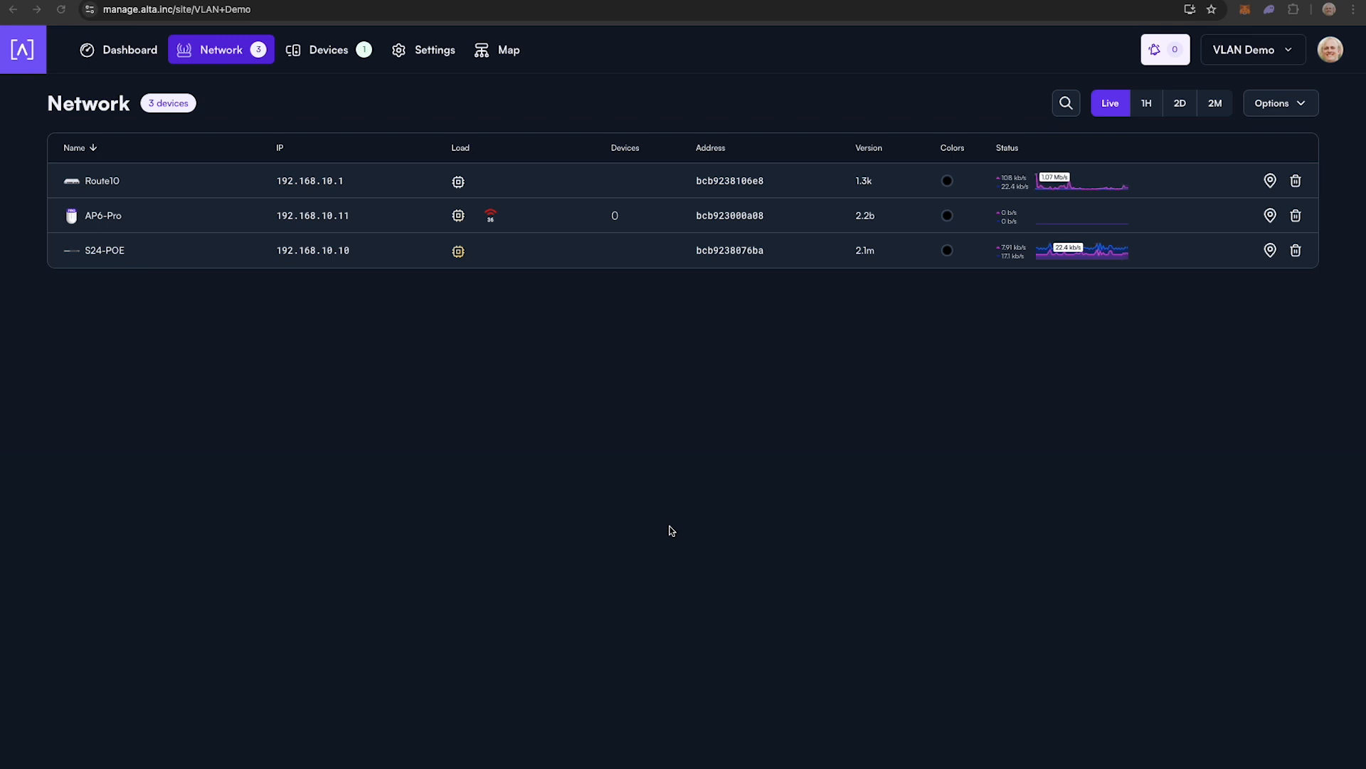
mouse_move(86, 199)
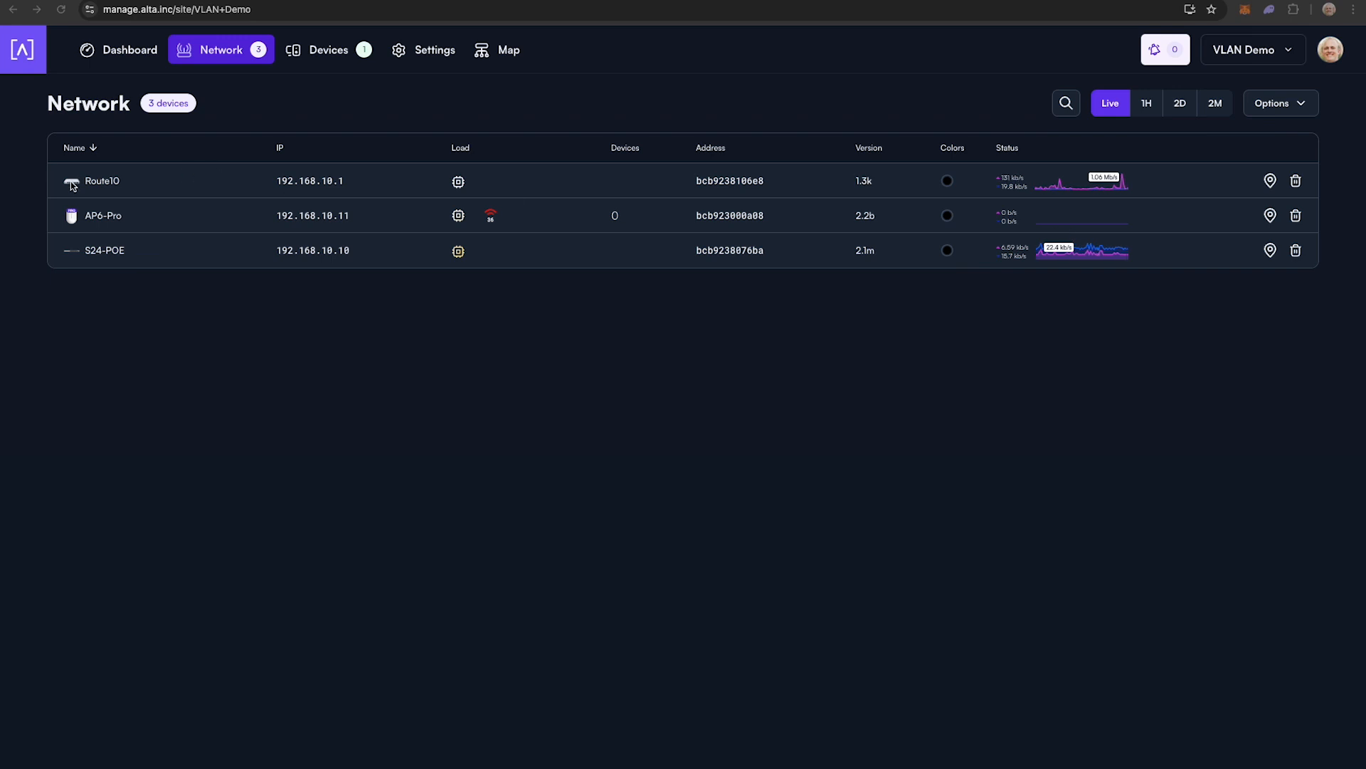
Open the Route10 router's device panel from the Network device list.
left_click(103, 181)
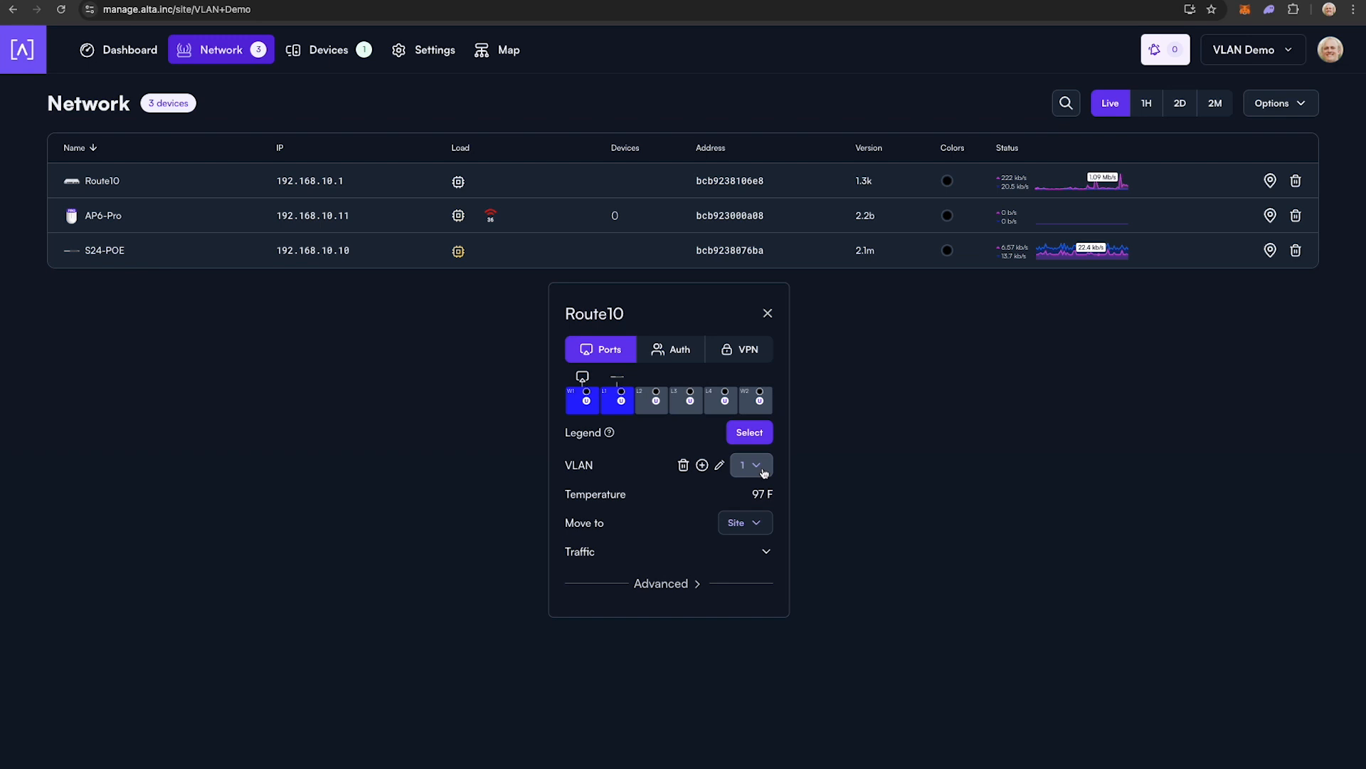
Start adding VLAN 200 to Route10 from the VLAN dropdown's add option.
left_click(751, 465)
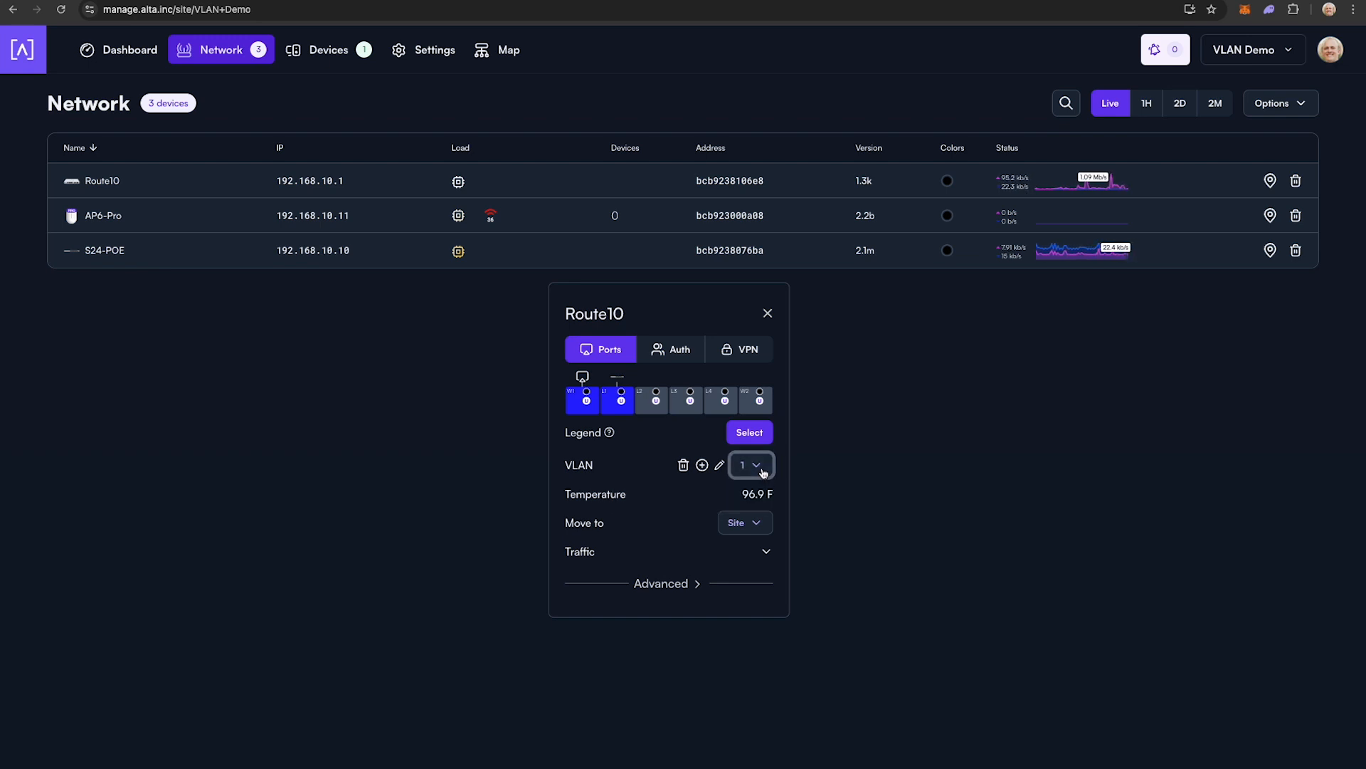
left_click(701, 465)
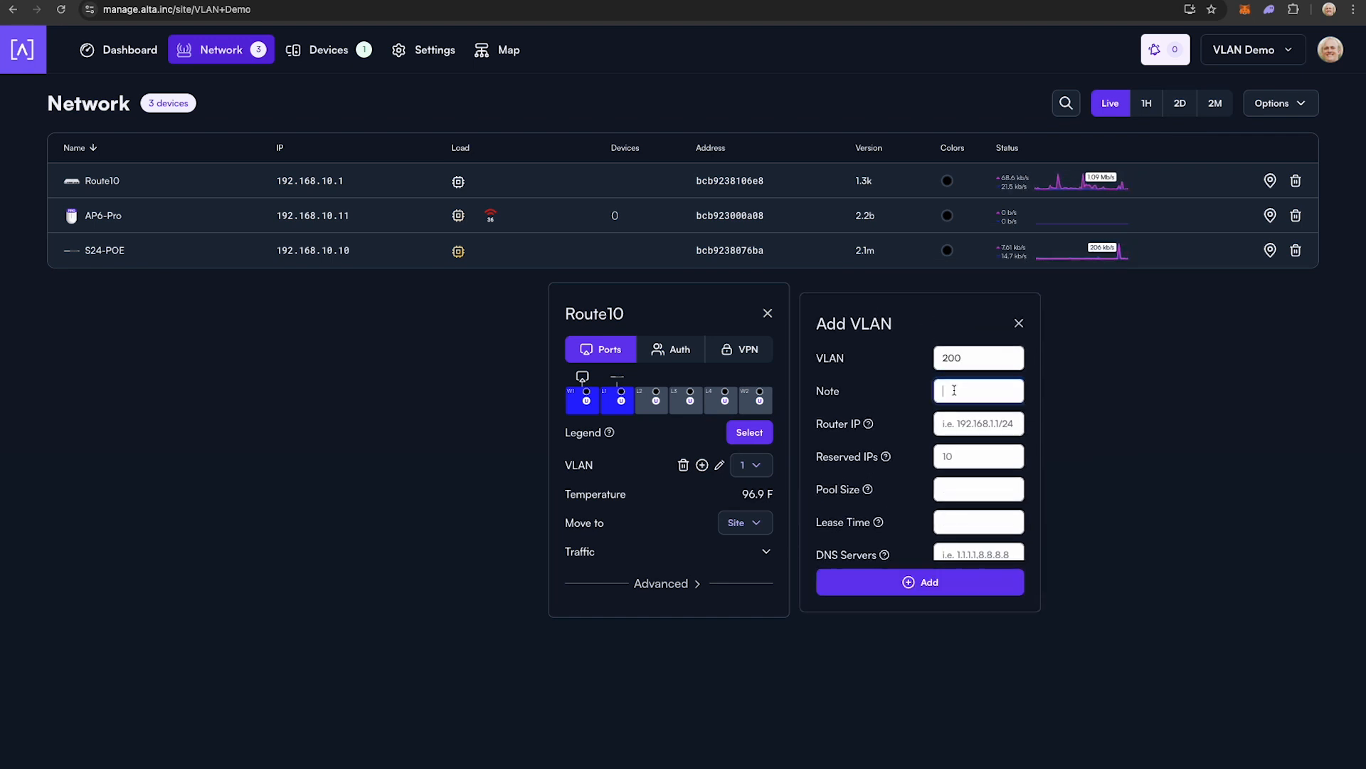
Add VLAN 200 'Accounting Team' with router IP 10.0.10.1/24, 10 reserved IPs, 243-address pool.
type("Accounting")
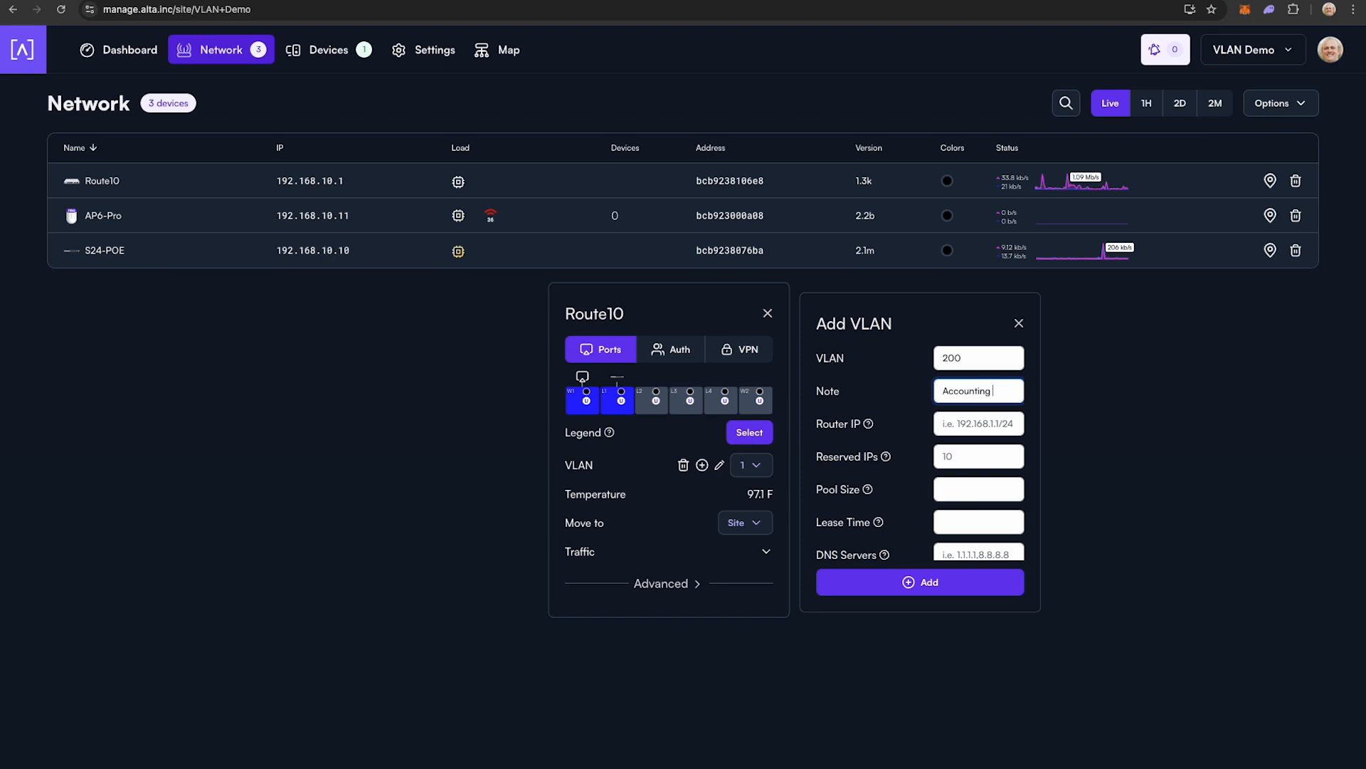
type("10.0.10.1/24")
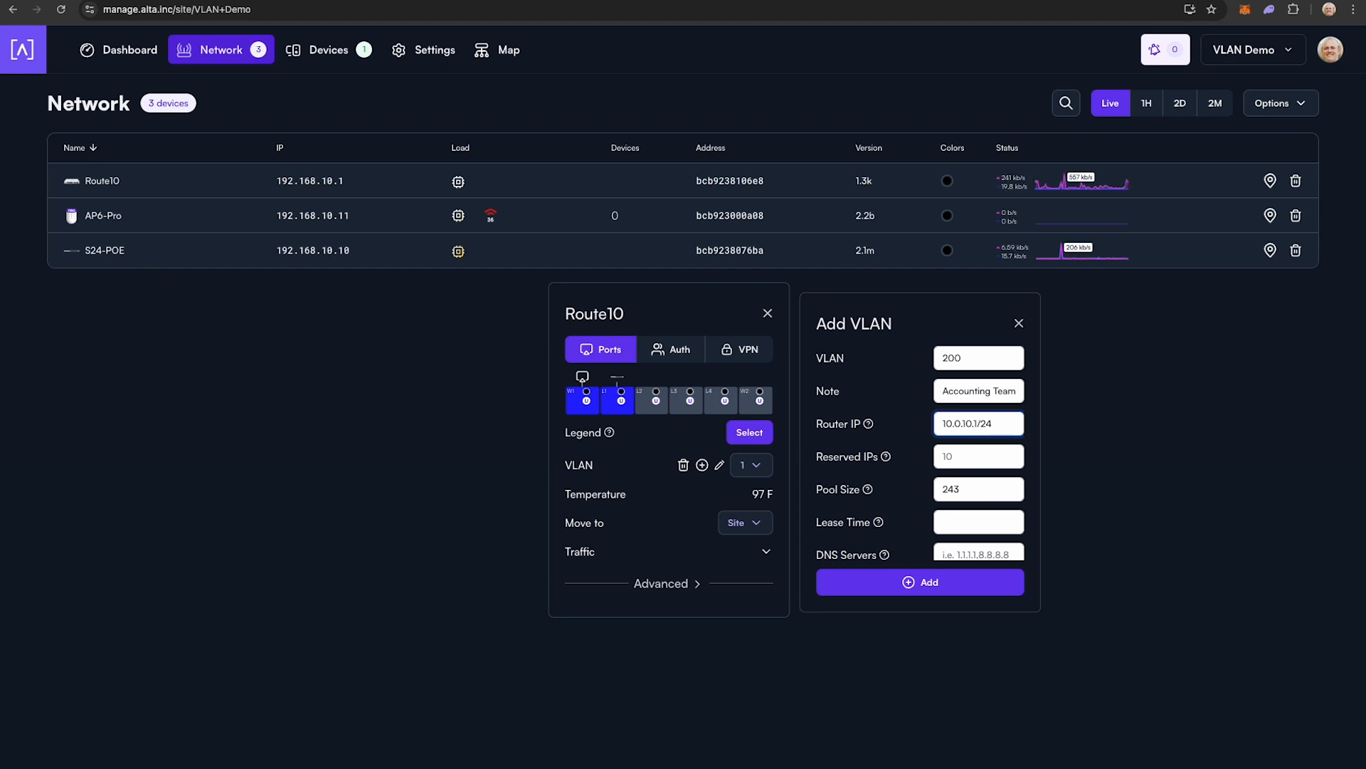
left_click(978, 423)
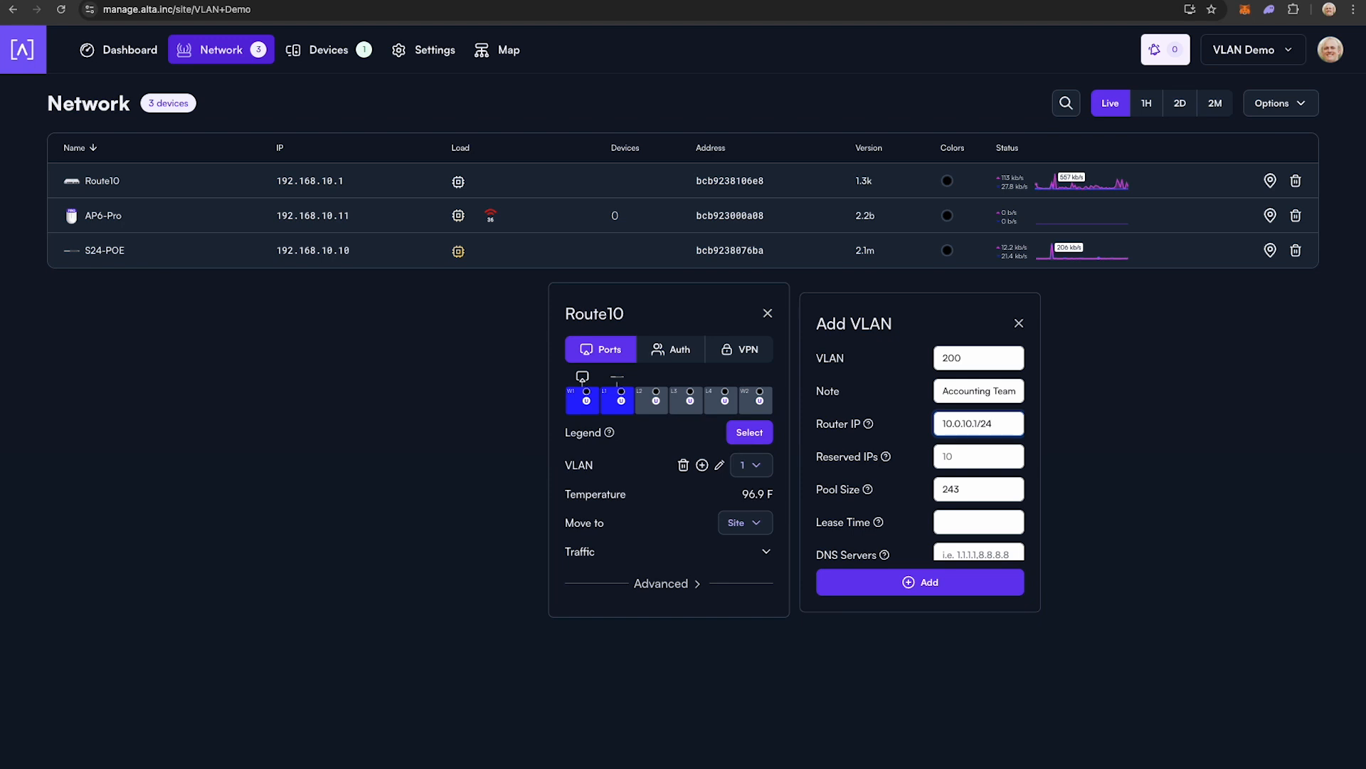
left_click(977, 455)
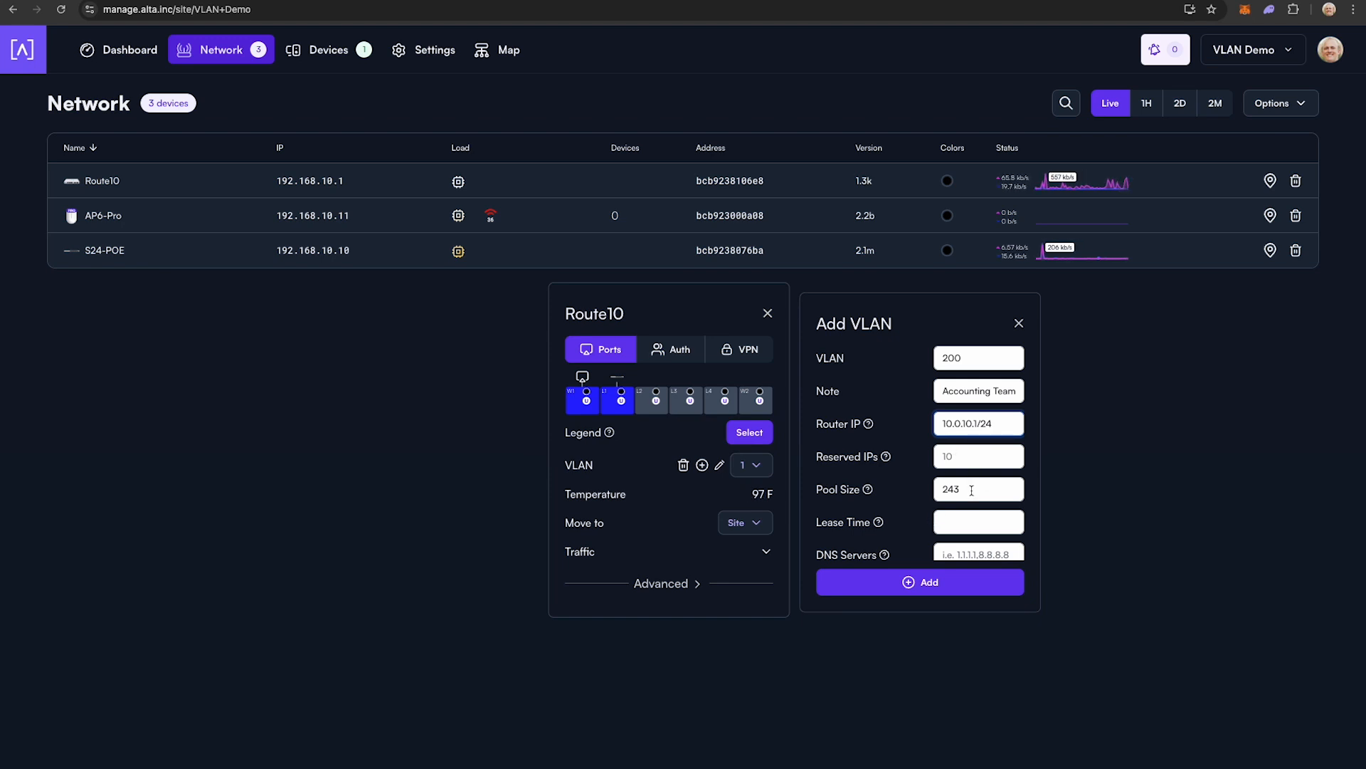
left_click(979, 456)
type("10")
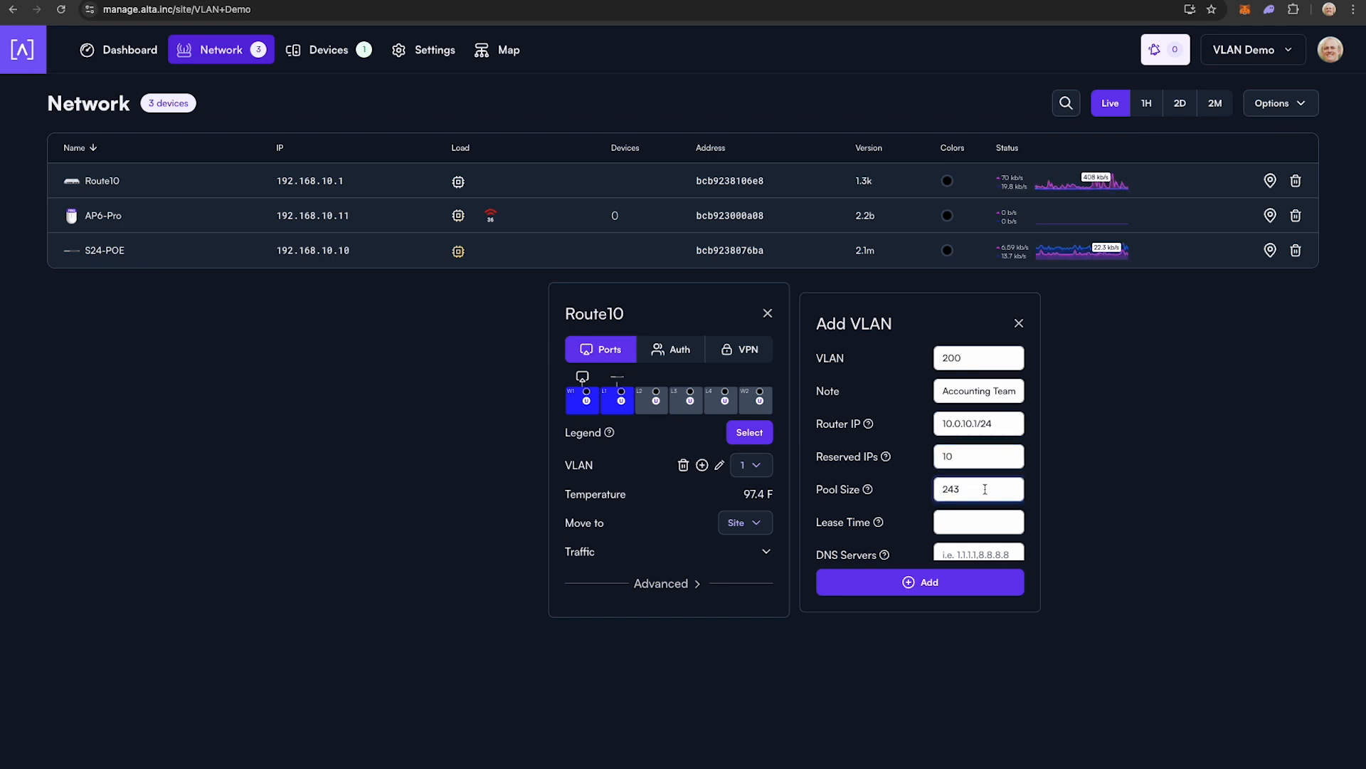
mouse_move(877, 522)
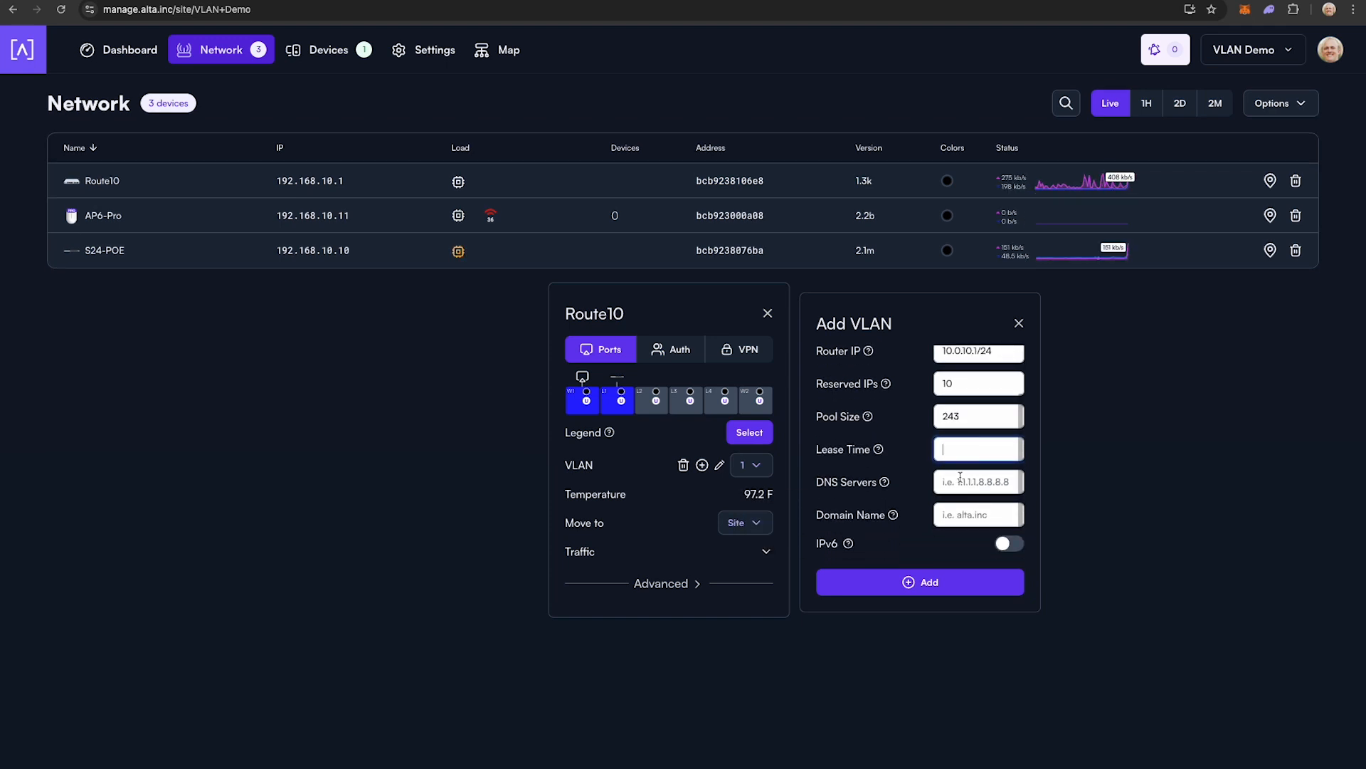
mouse_move(894, 515)
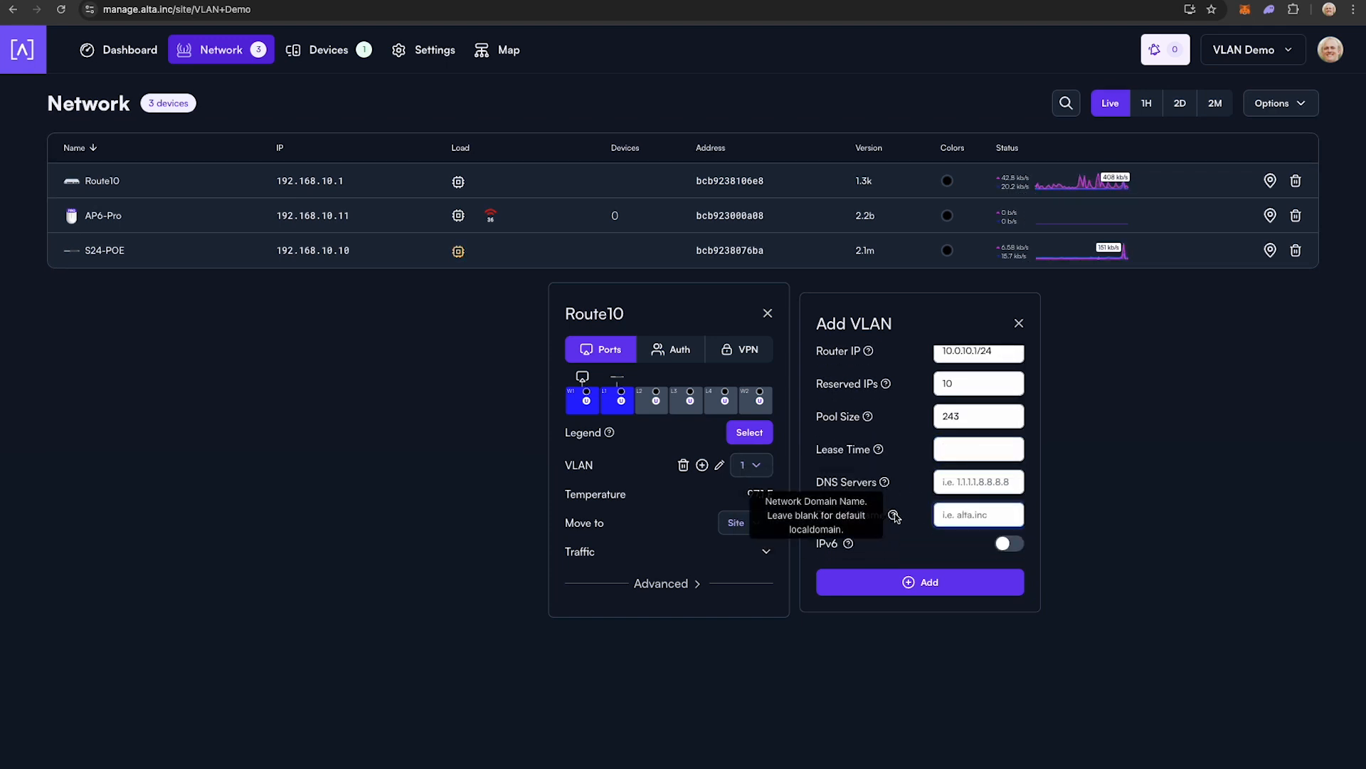
scroll("down", 3)
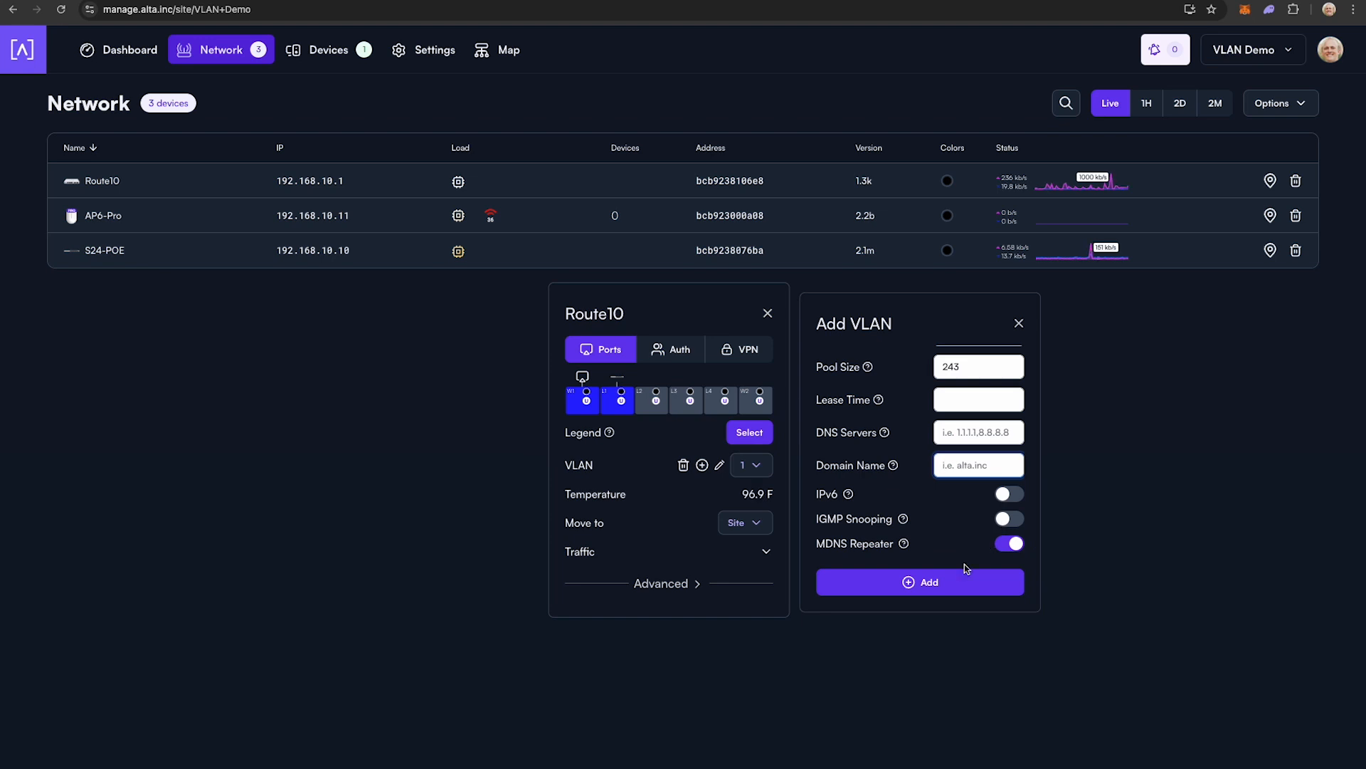
left_click(920, 582)
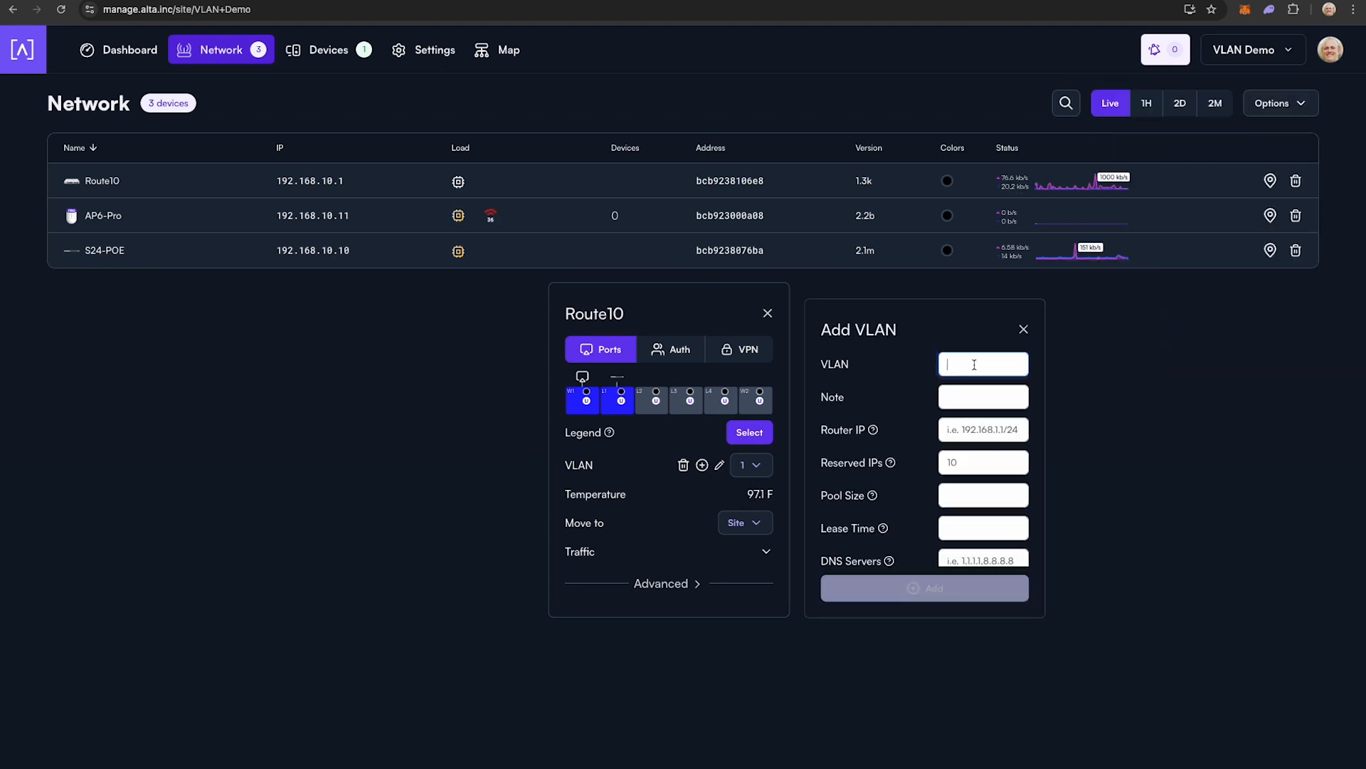
Add VLAN 400 with router IP 10.0.30.1/24, then open S24-POE switch port 1.
type("10.0.20.1/24")
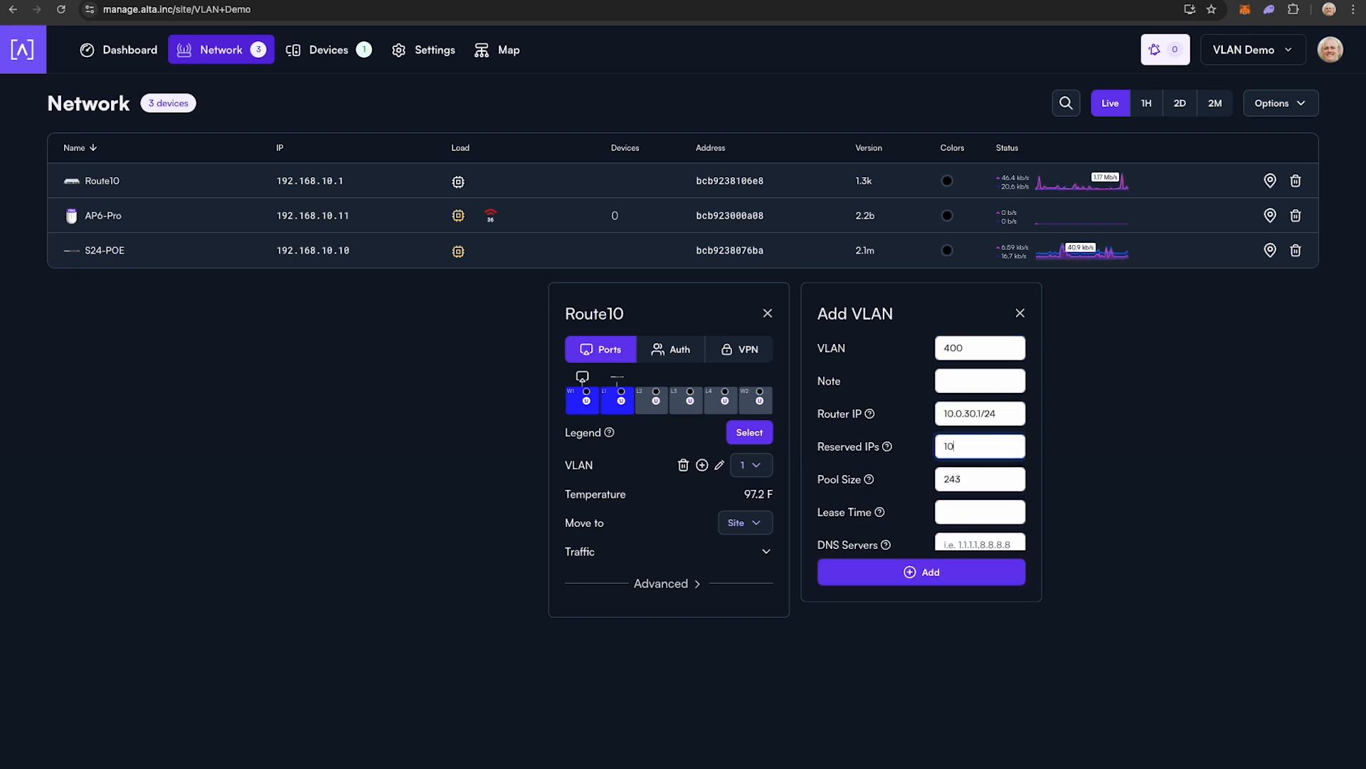
left_click(922, 571)
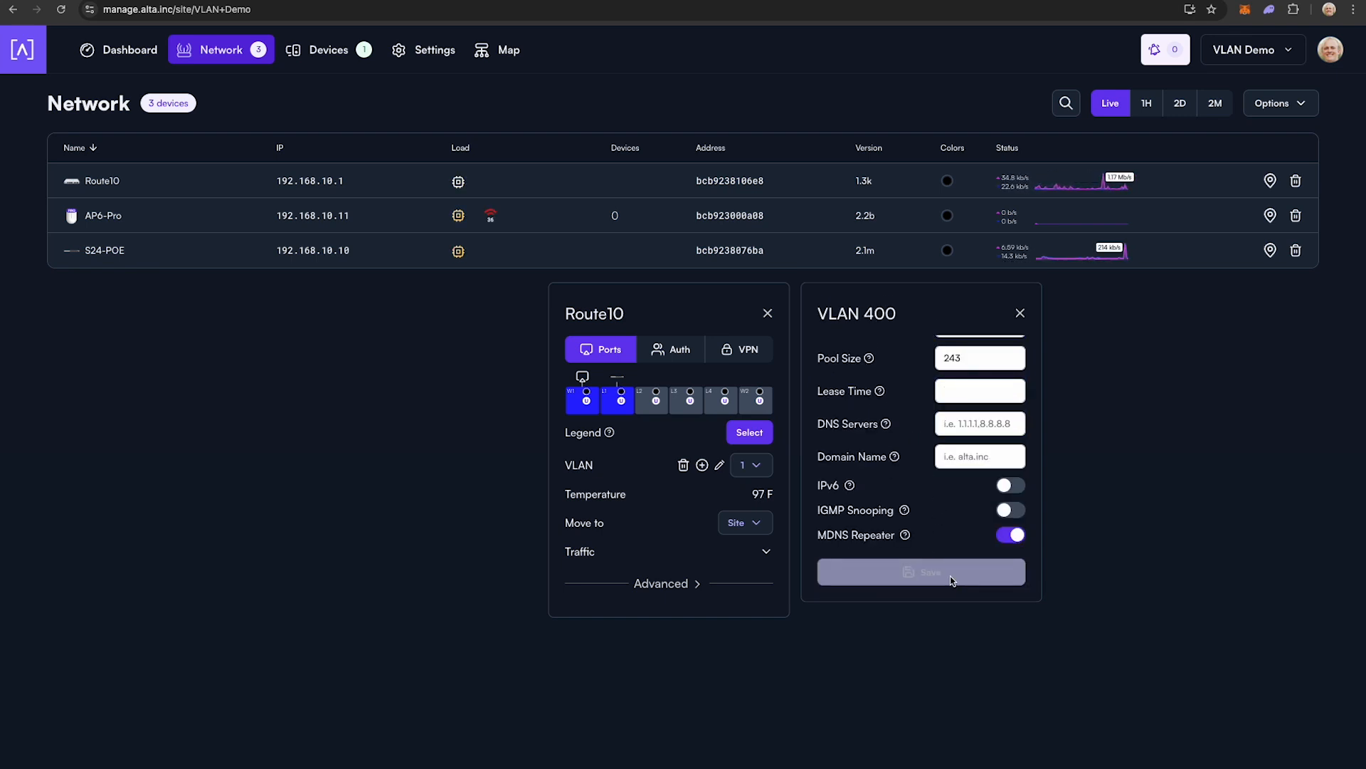
left_click(105, 250)
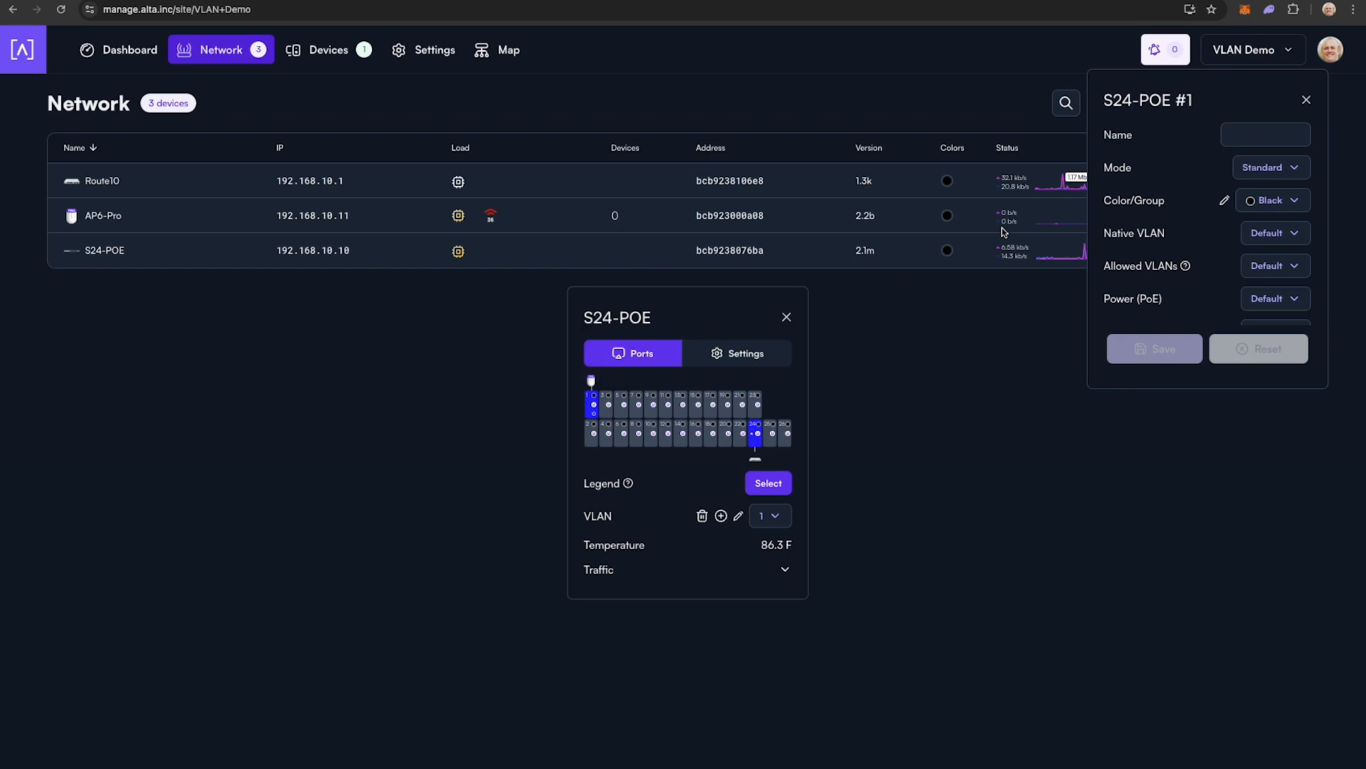
left_click(1275, 232)
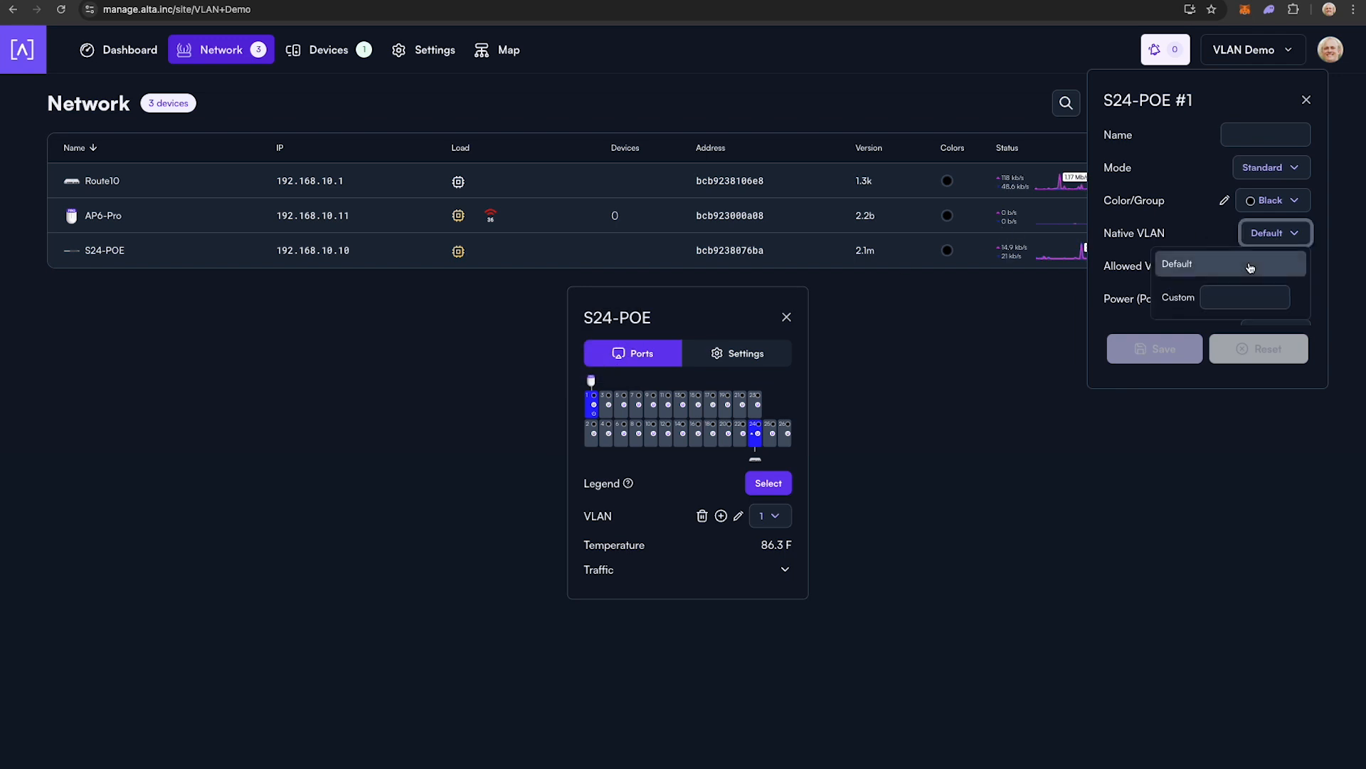
Close S24-POE port 1's settings panel without making changes.
left_click(1275, 161)
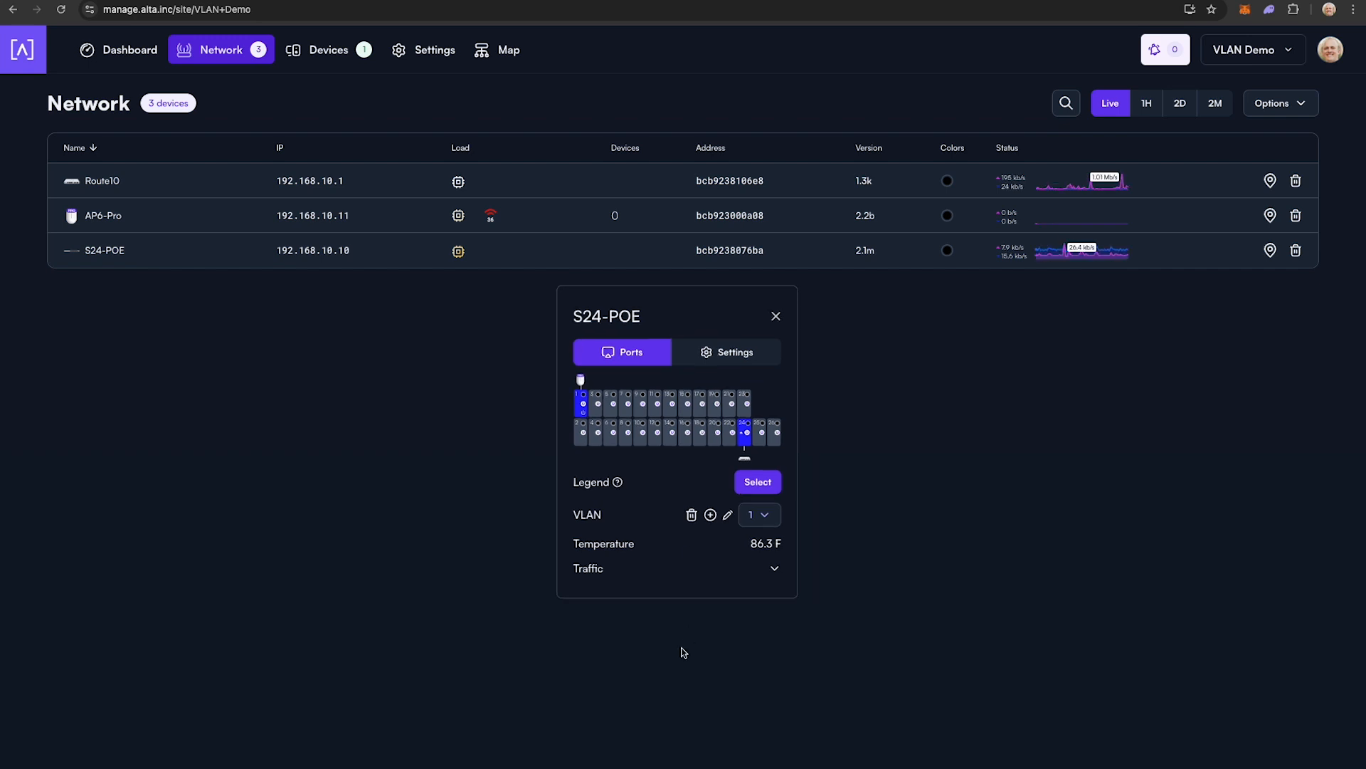
mouse_move(655, 447)
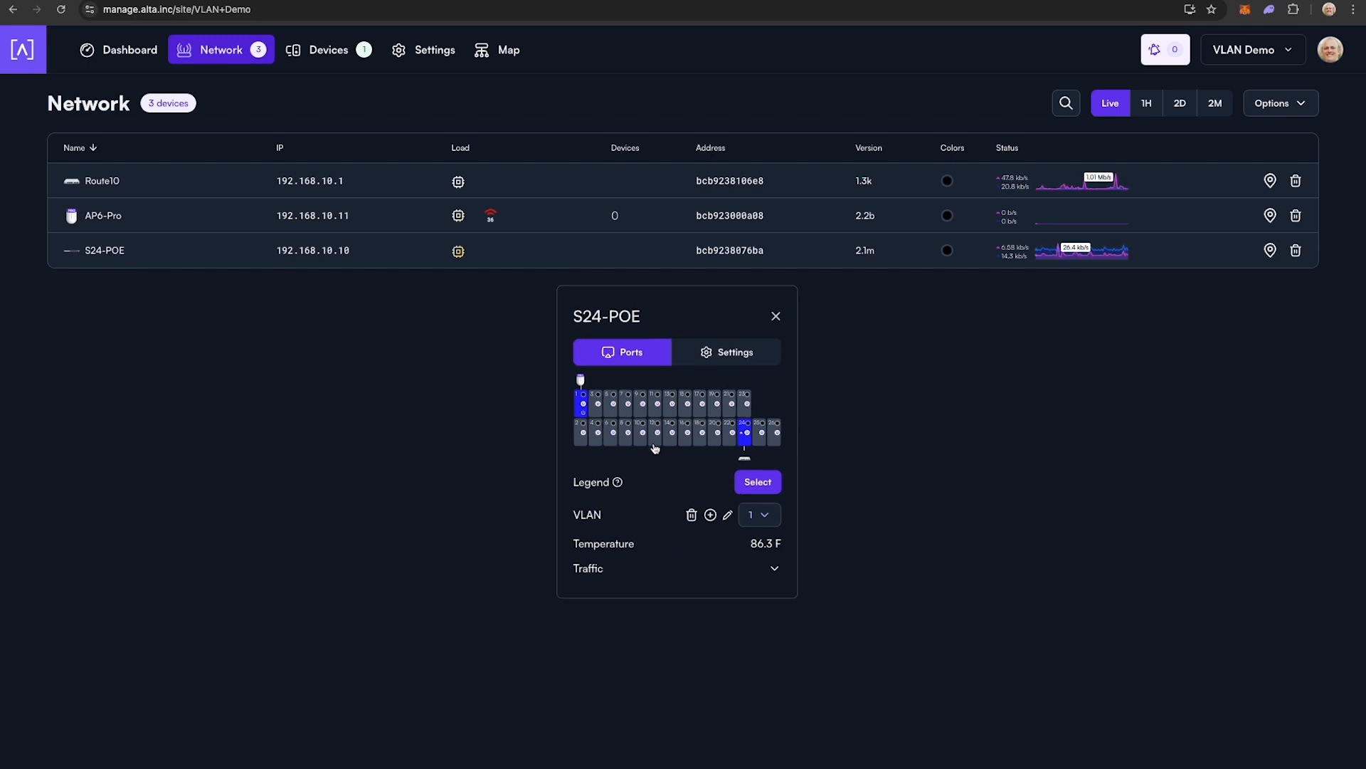
mouse_move(716, 434)
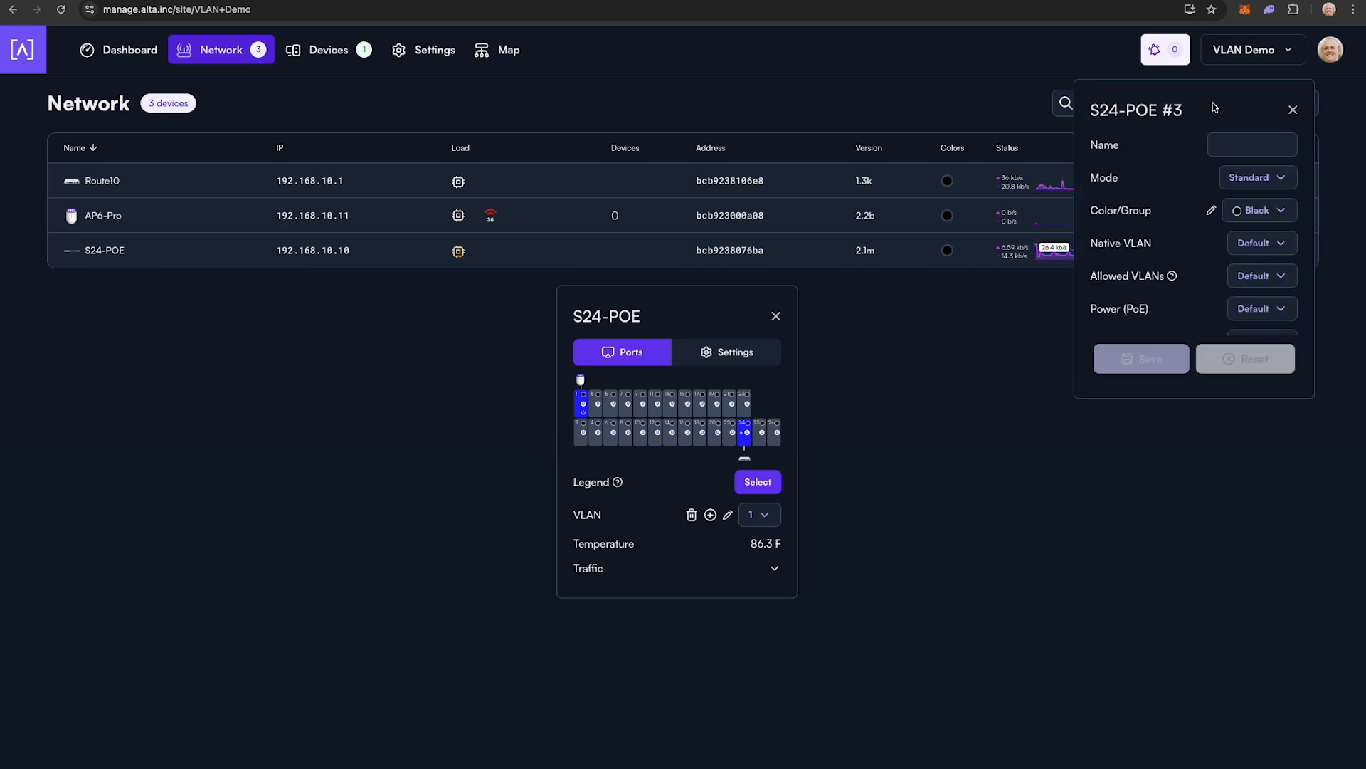
Move the port 3 panel aside and list its Color/Group options.
left_click(1262, 243)
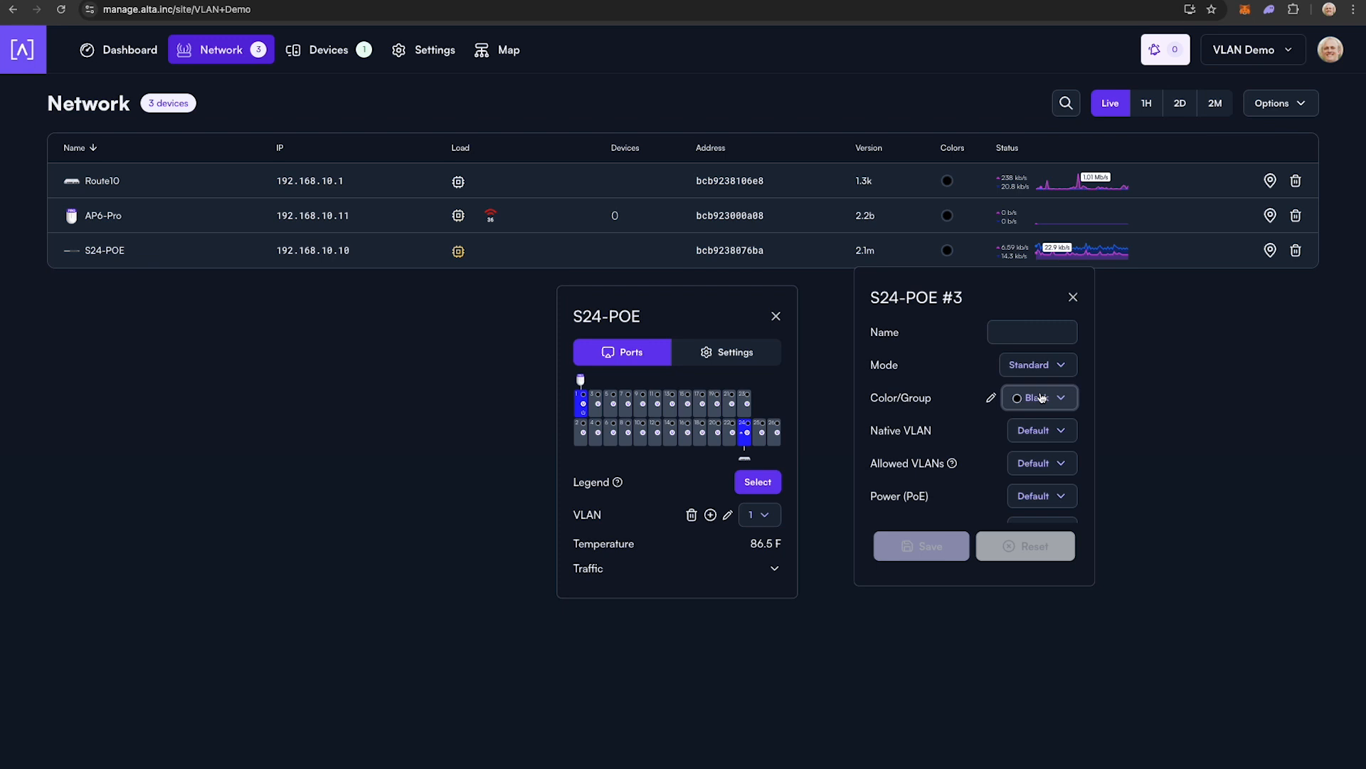
left_click(1040, 398)
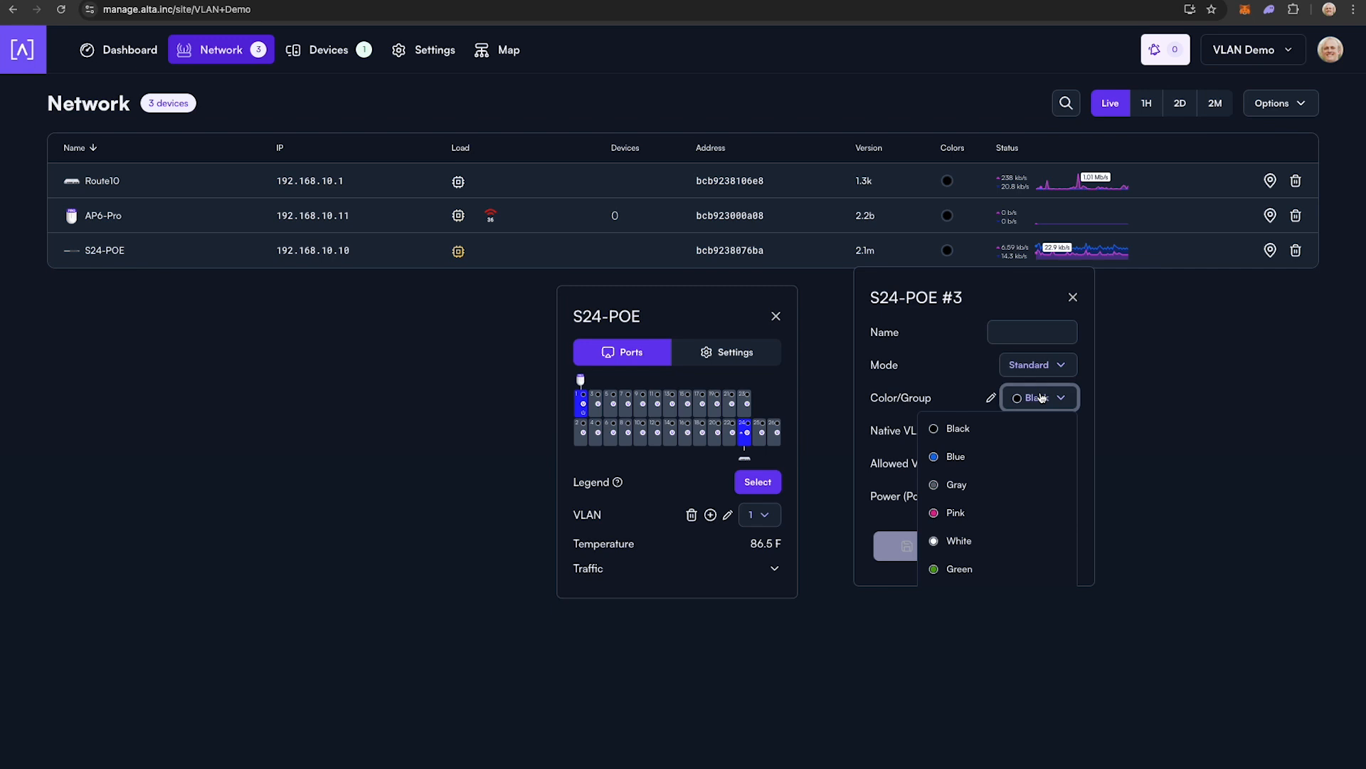
Put port 3 in the Blue group with native and allowed VLAN 200, and save.
left_click(956, 456)
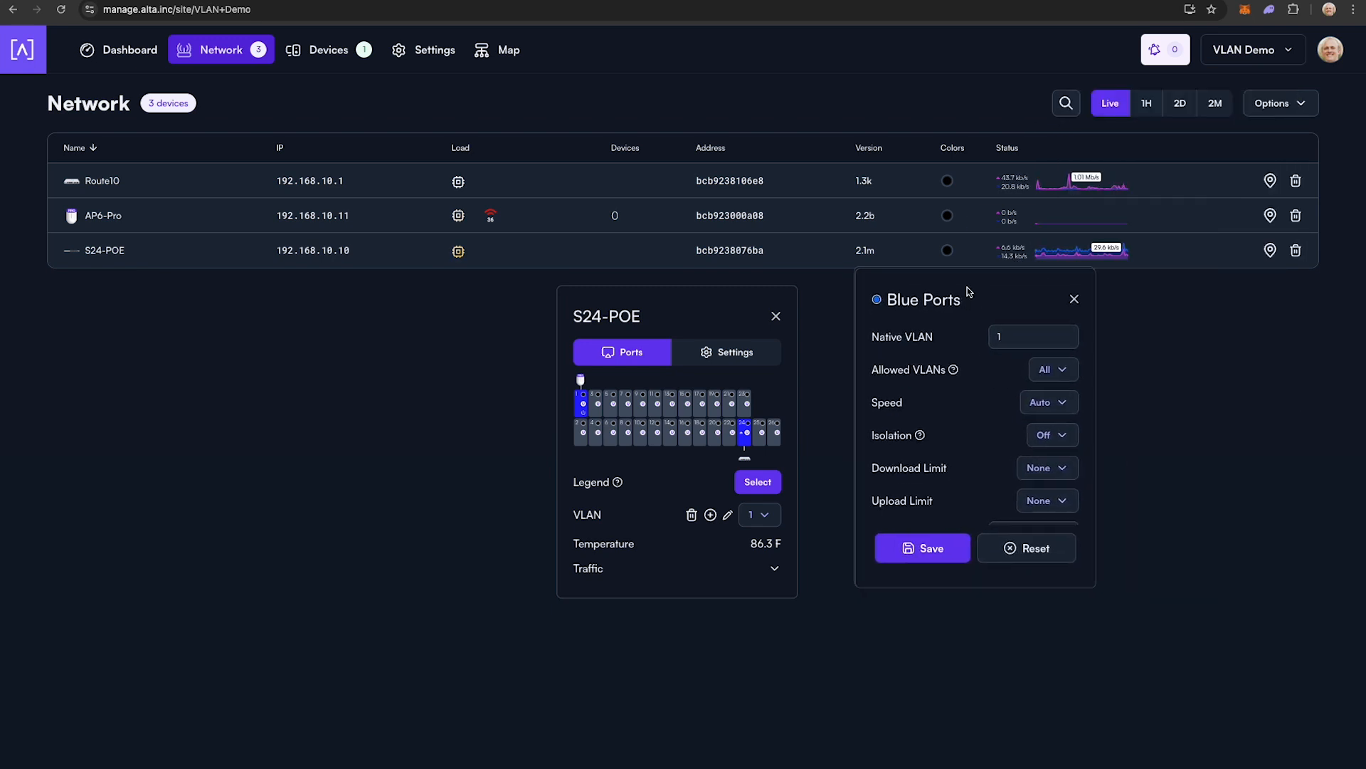
type("200")
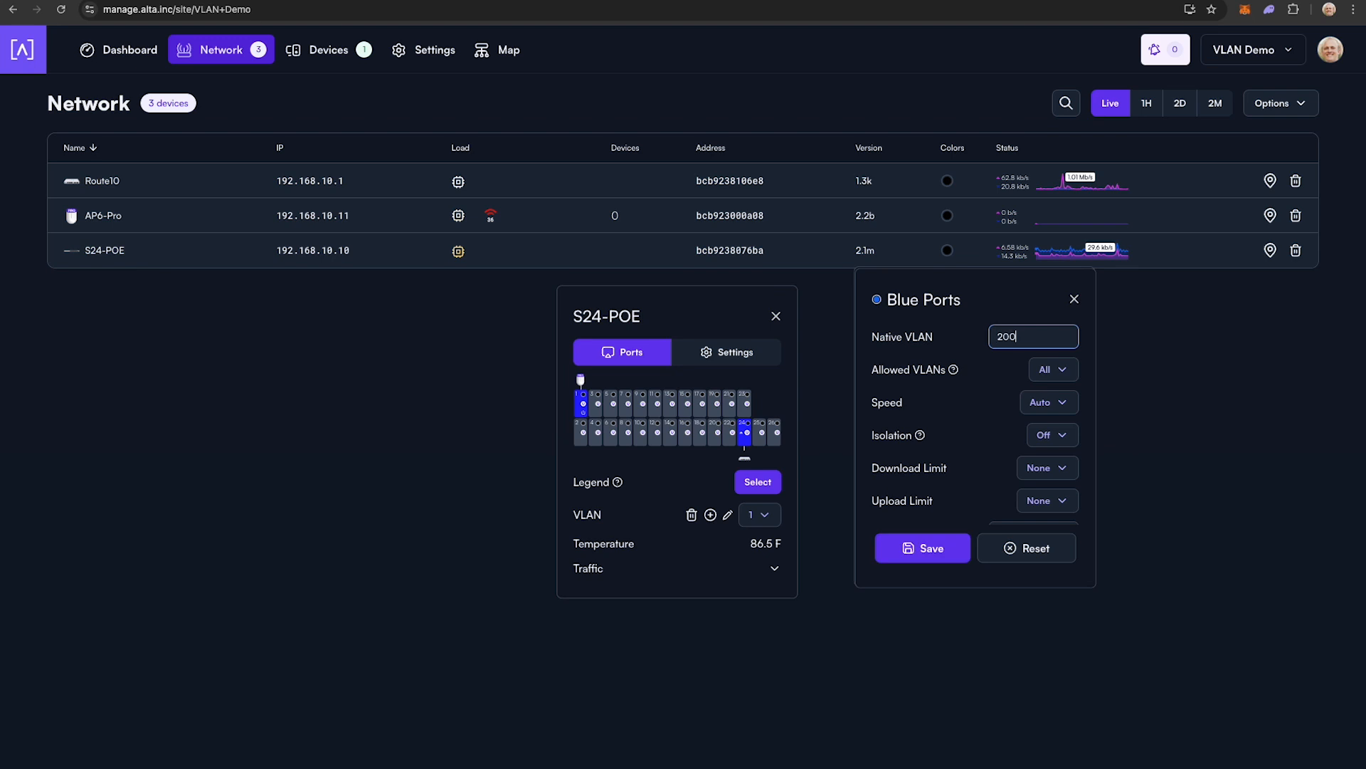
left_click(1053, 370)
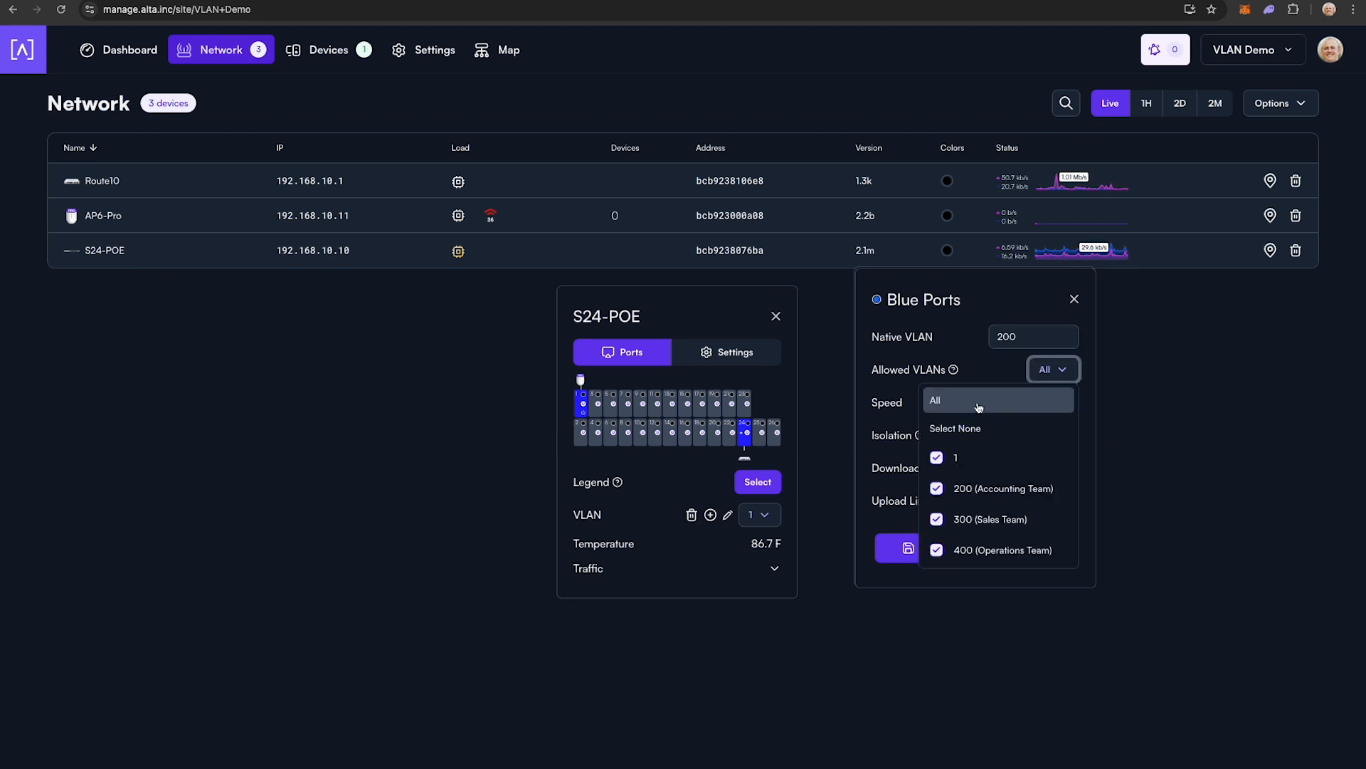
left_click(935, 458)
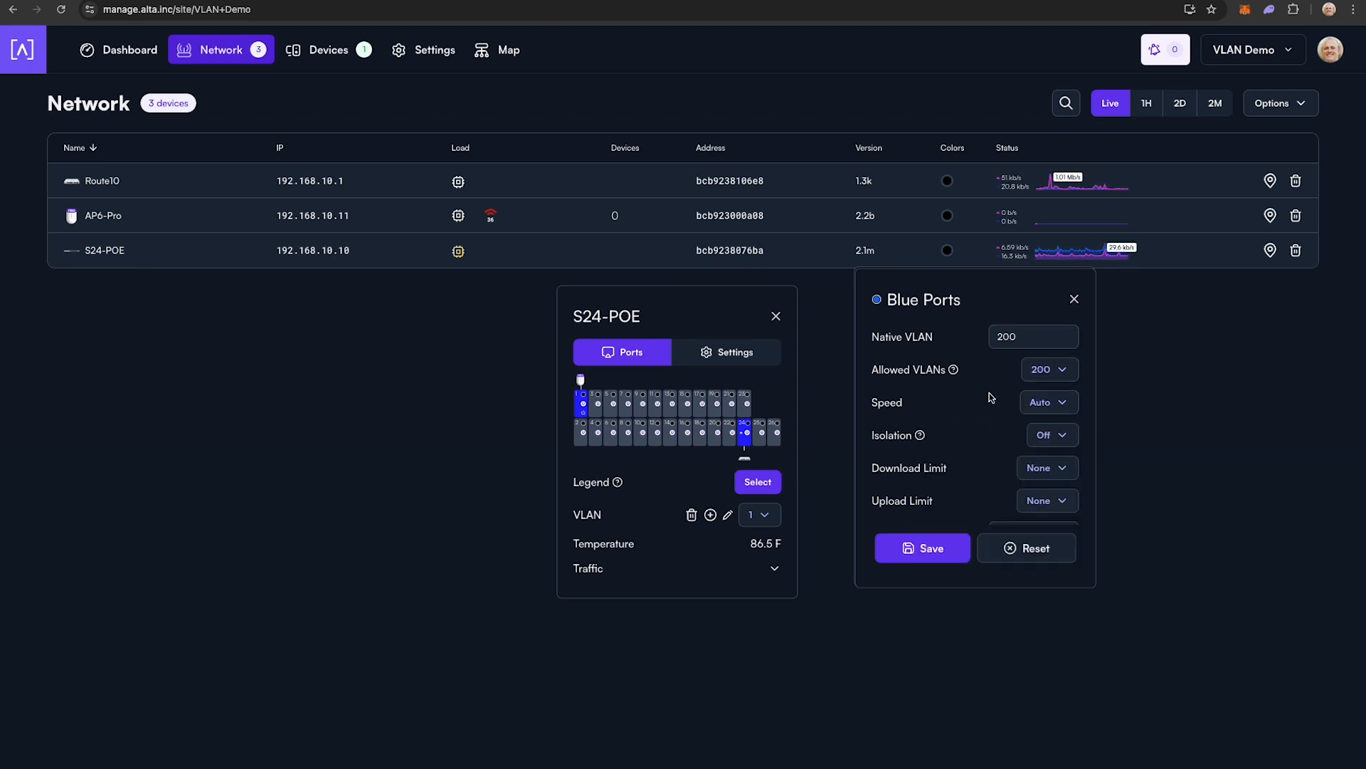
scroll("down", 3)
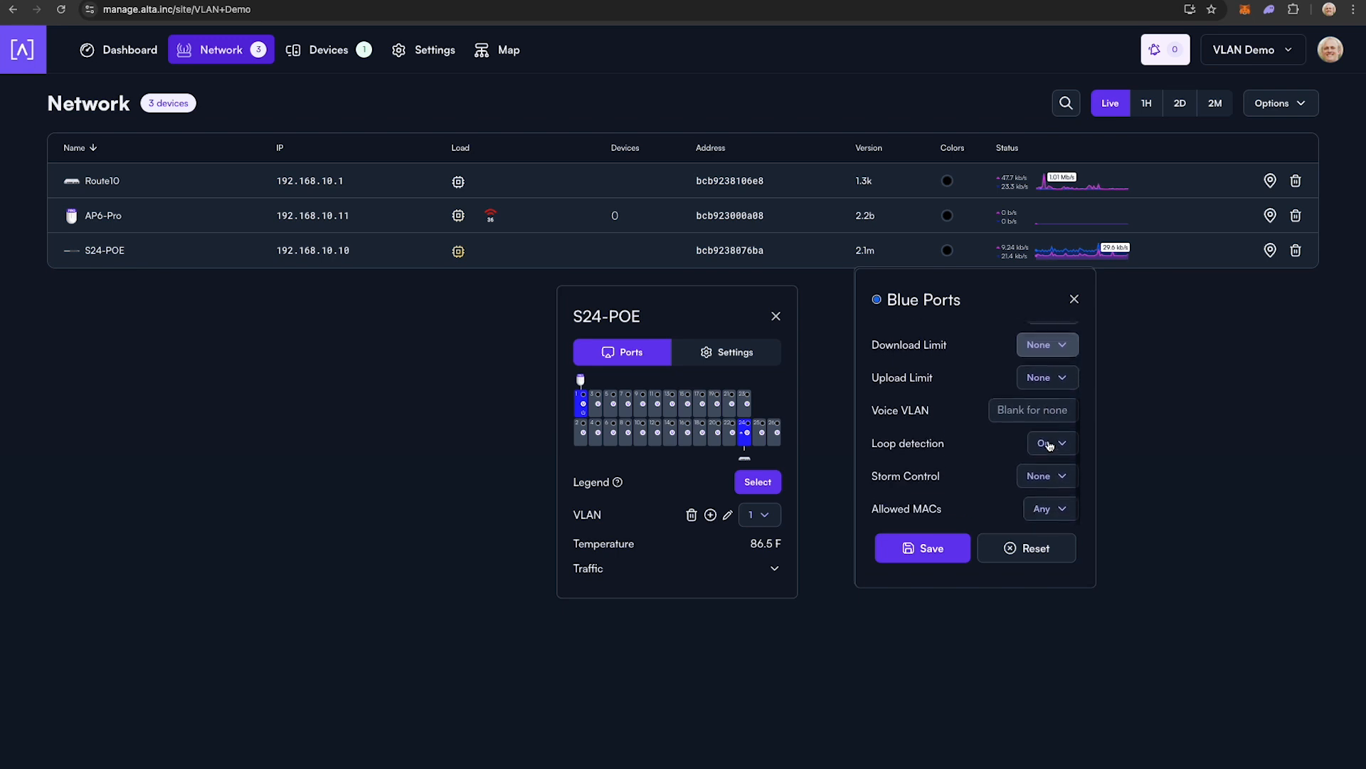
left_click(922, 548)
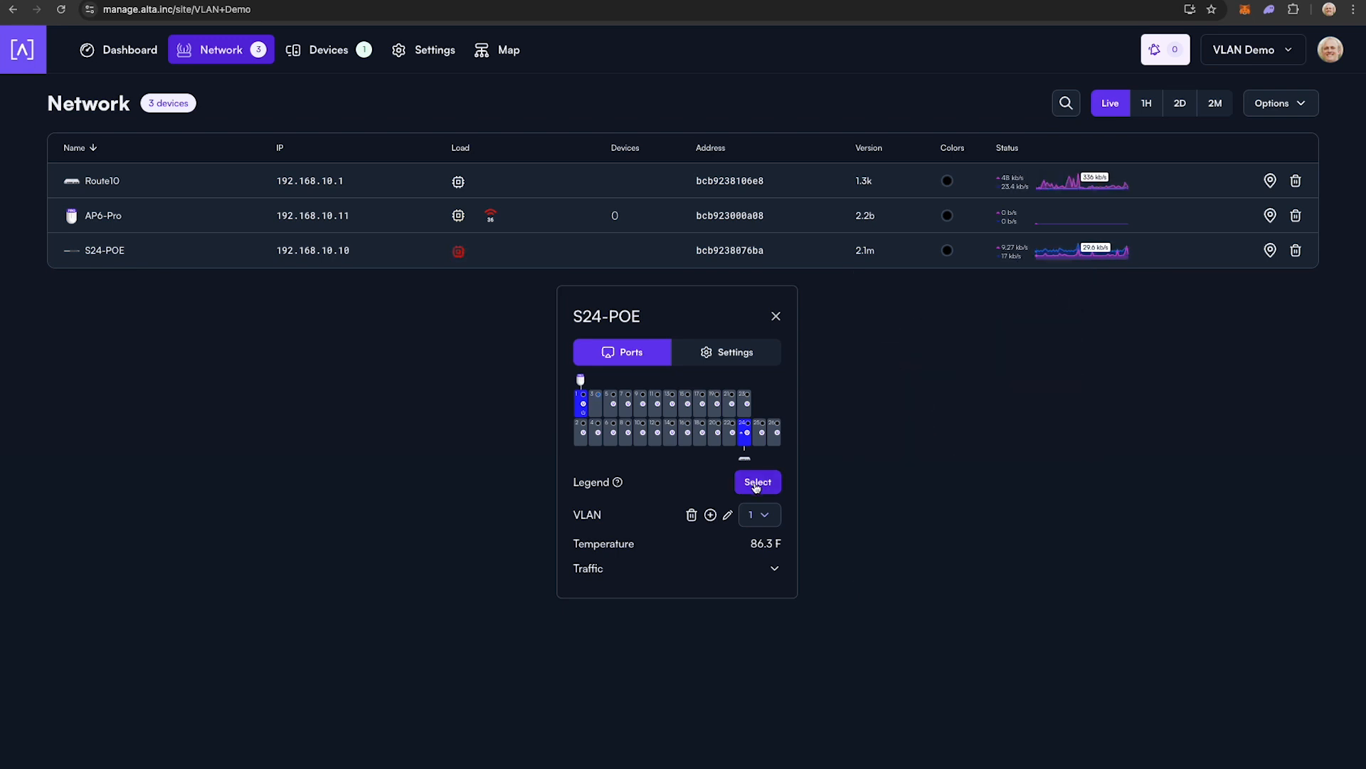
Select several S24-POE ports and apply the bulk Set Color action.
left_click(758, 482)
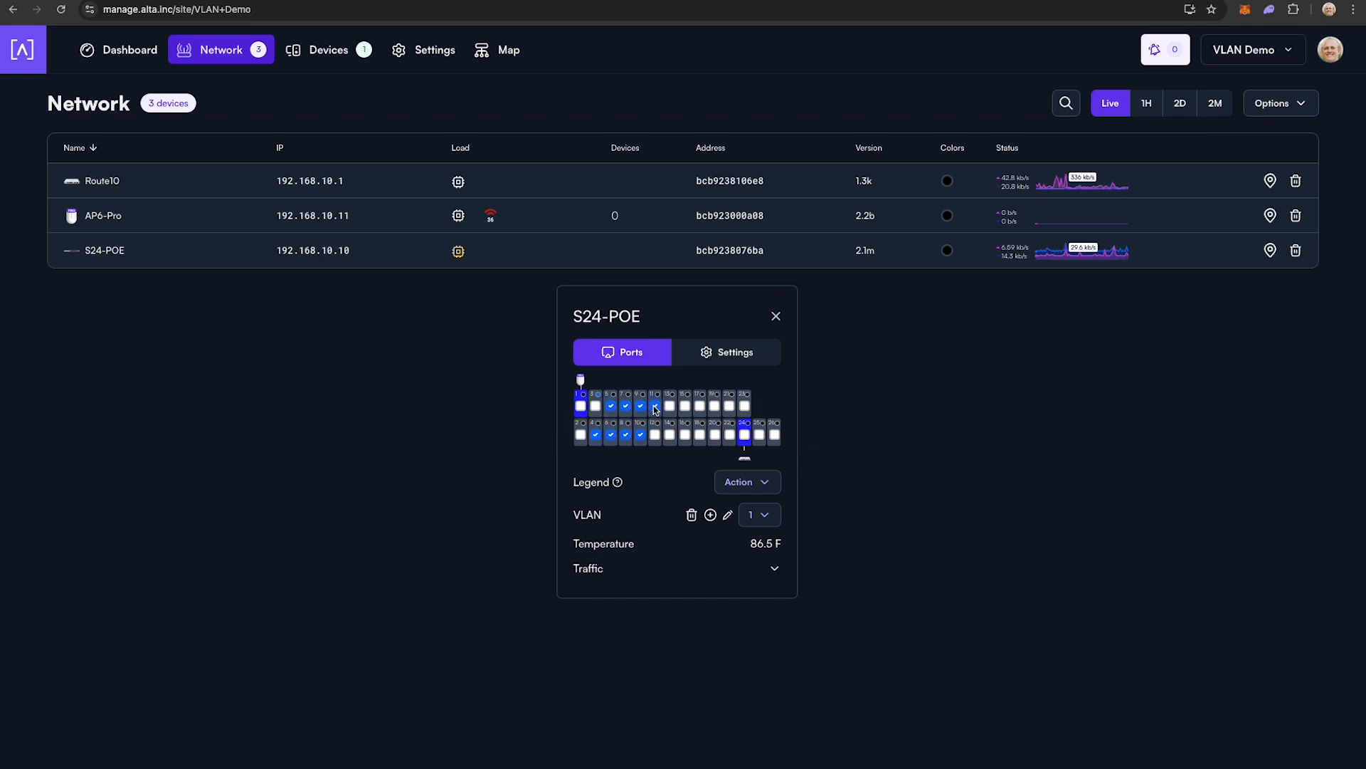
left_click(748, 482)
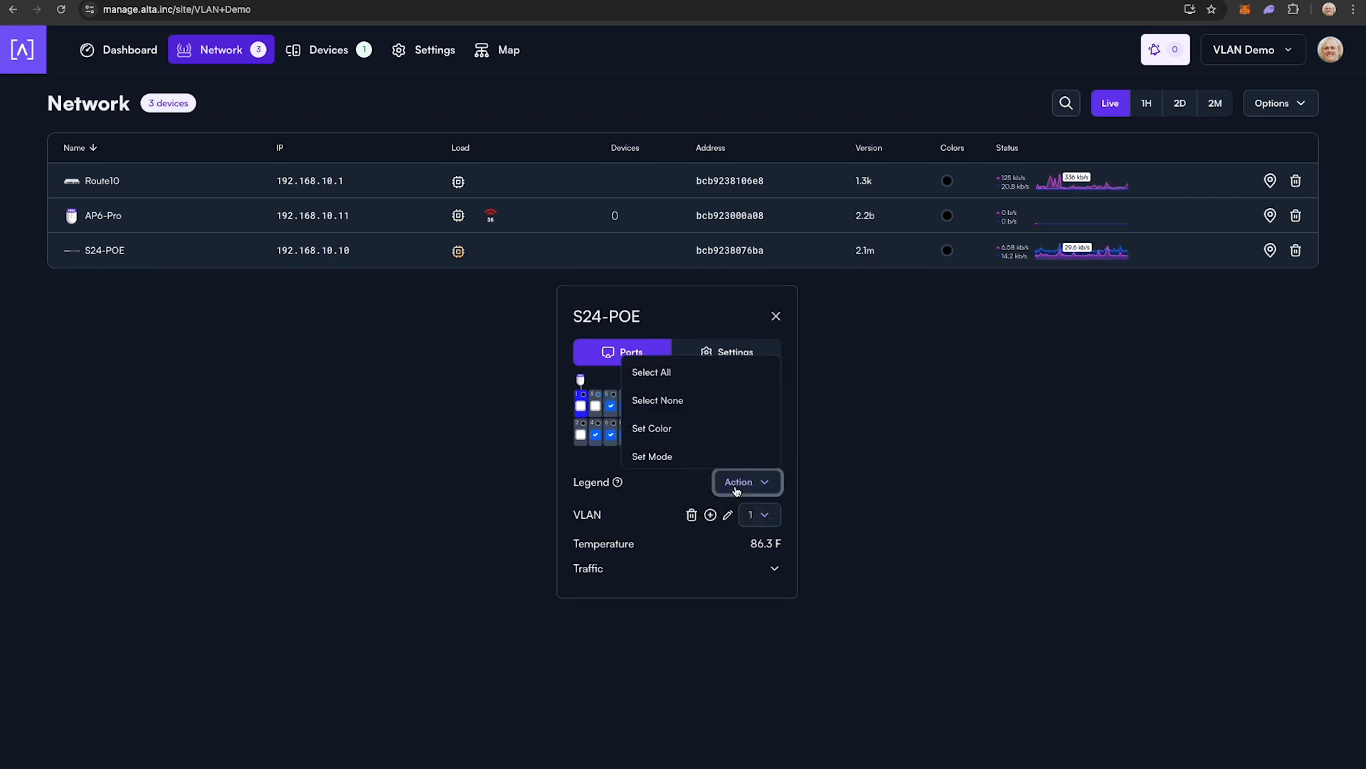
left_click(652, 428)
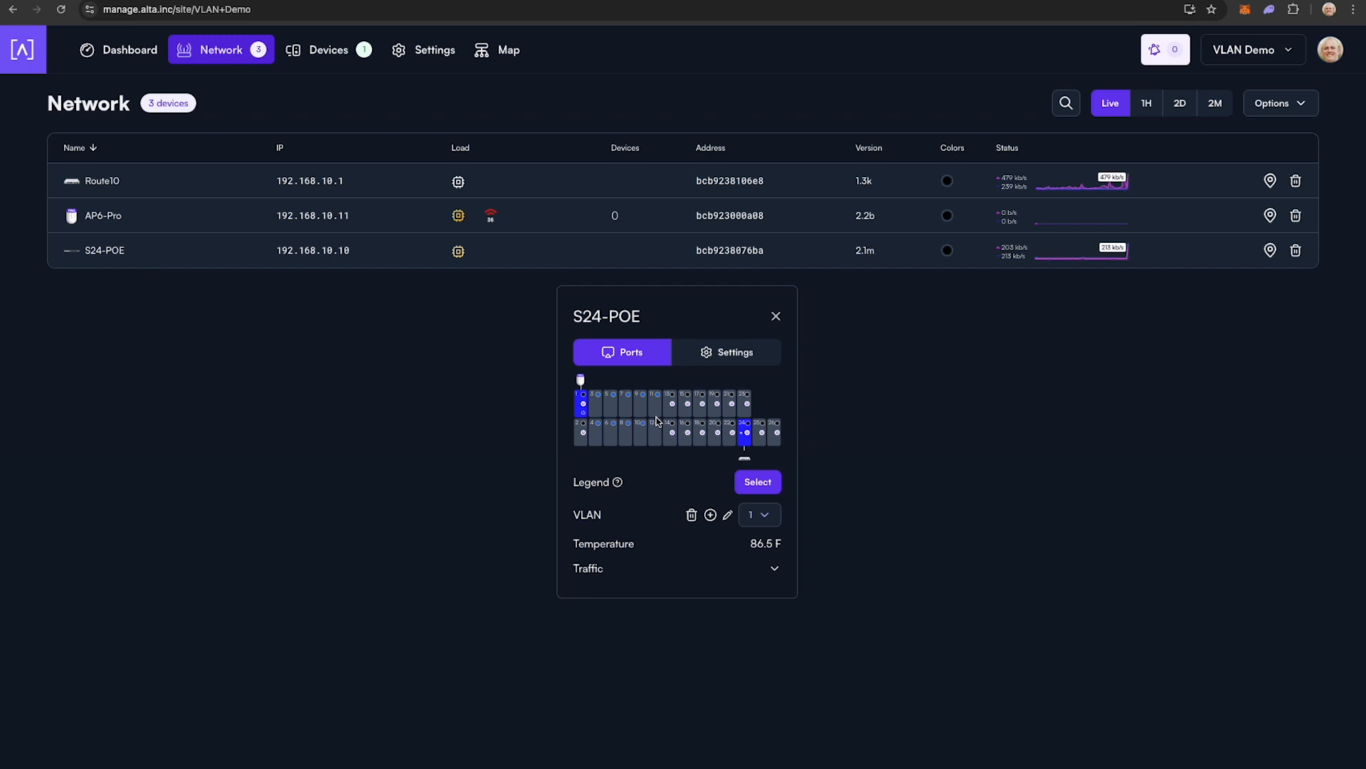
mouse_move(666, 508)
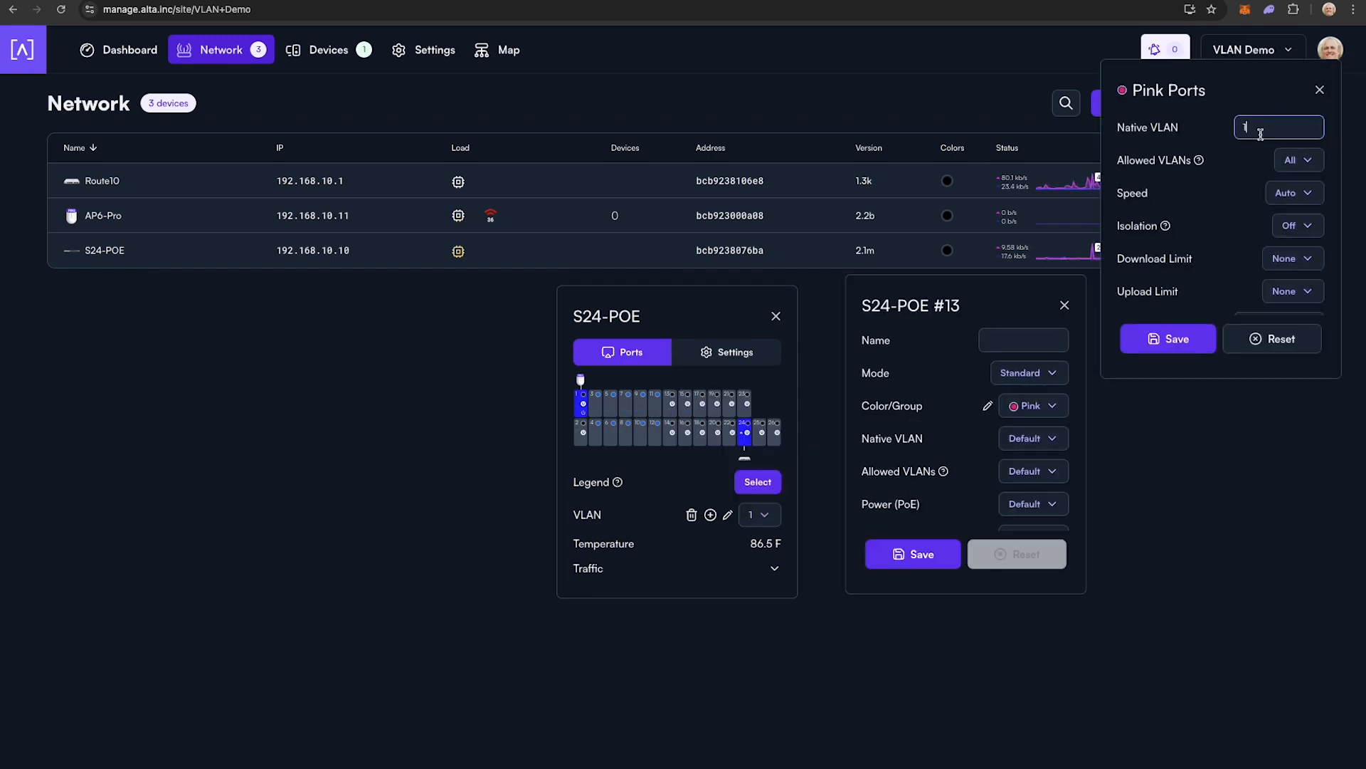
Assign port 21 to the White group on VLAN 400, save, and close the switch view.
scroll("down", 3)
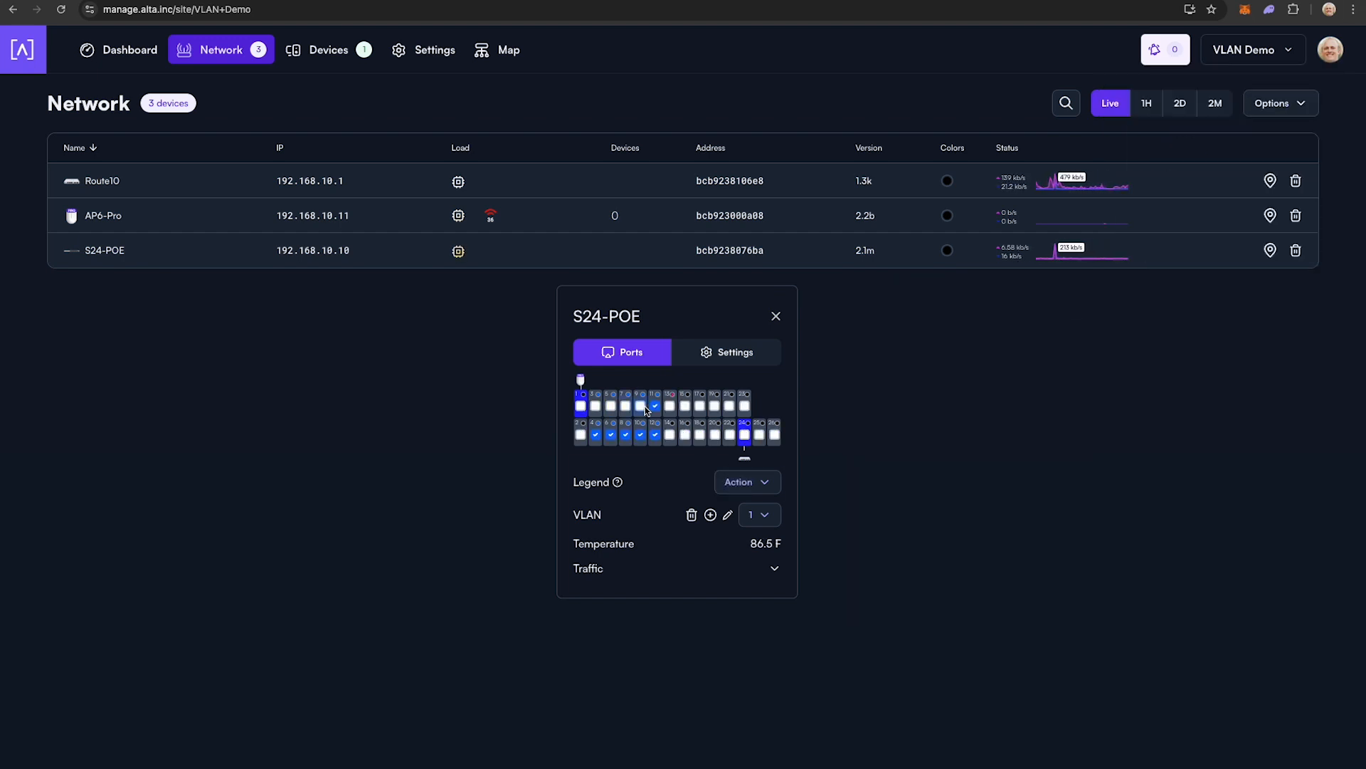
left_click(746, 482)
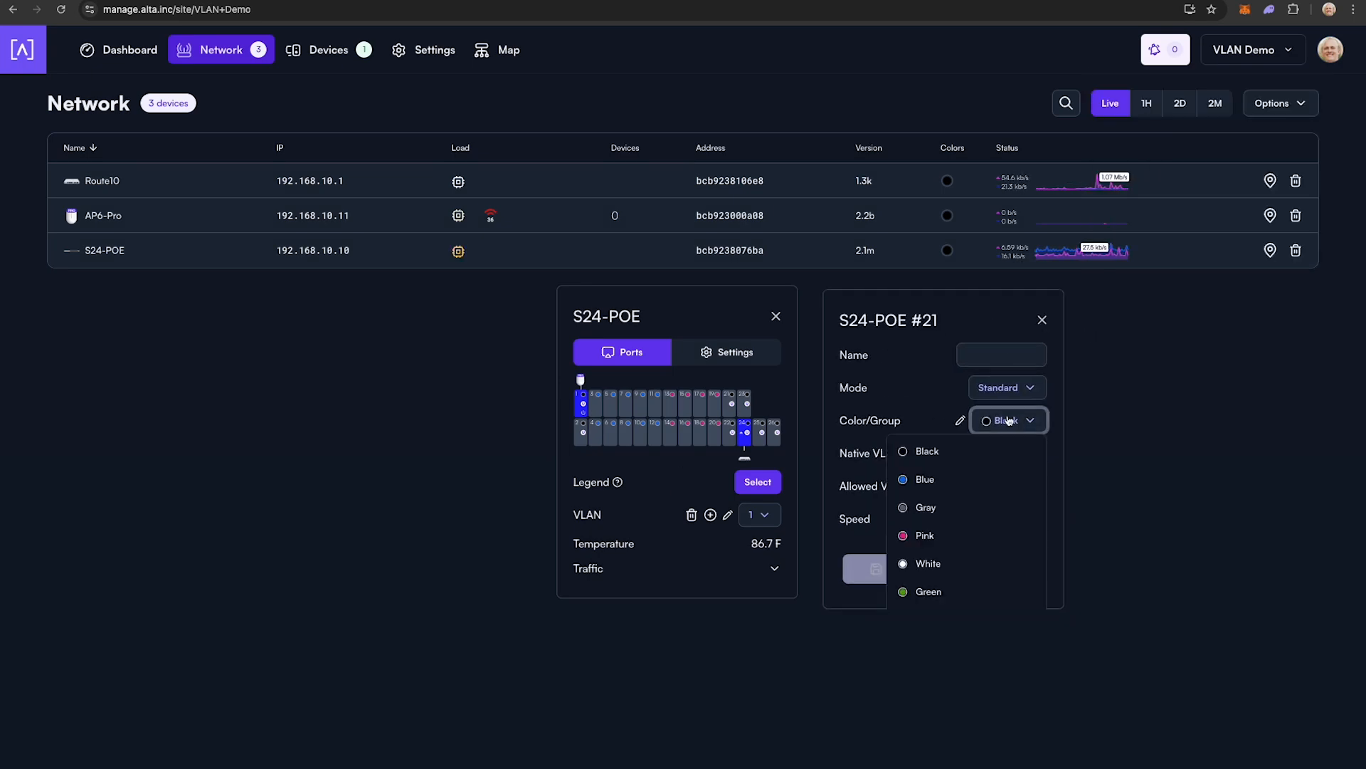
left_click(928, 564)
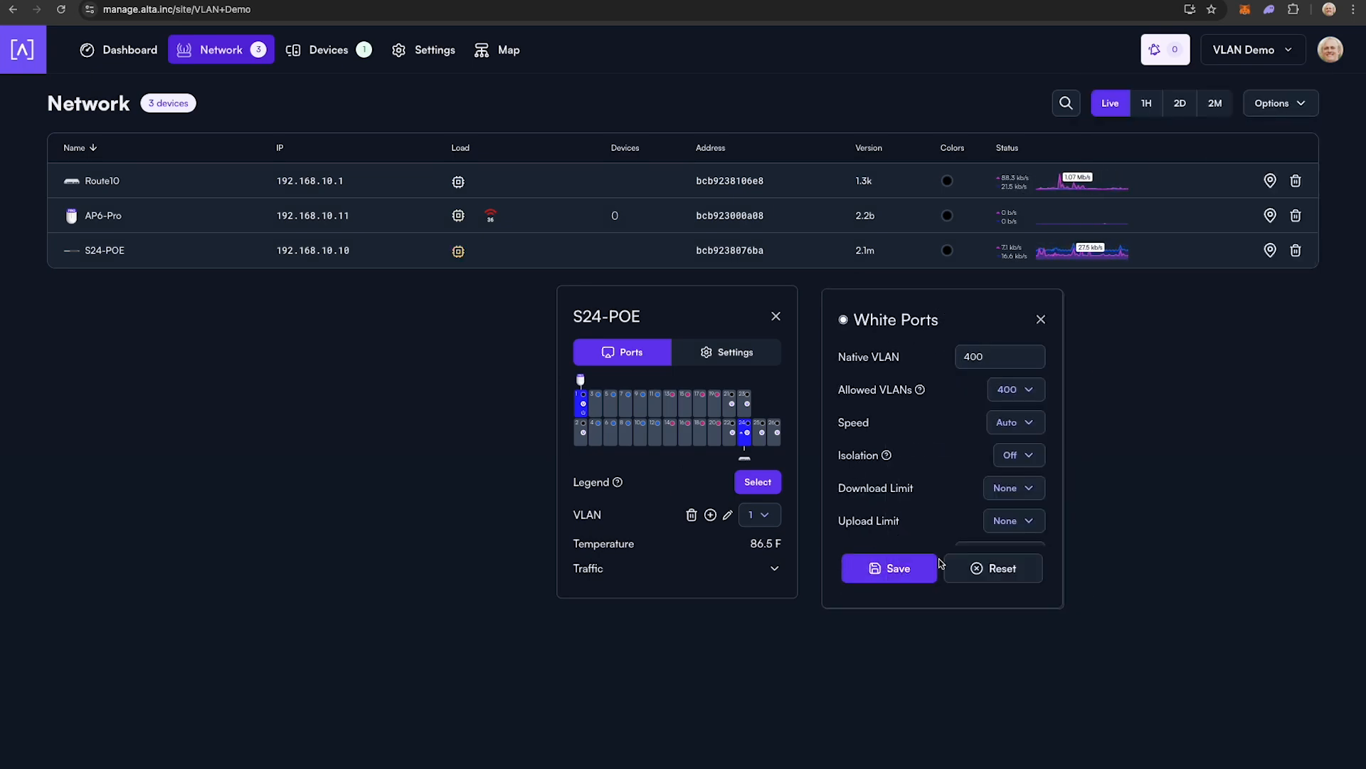
left_click(888, 568)
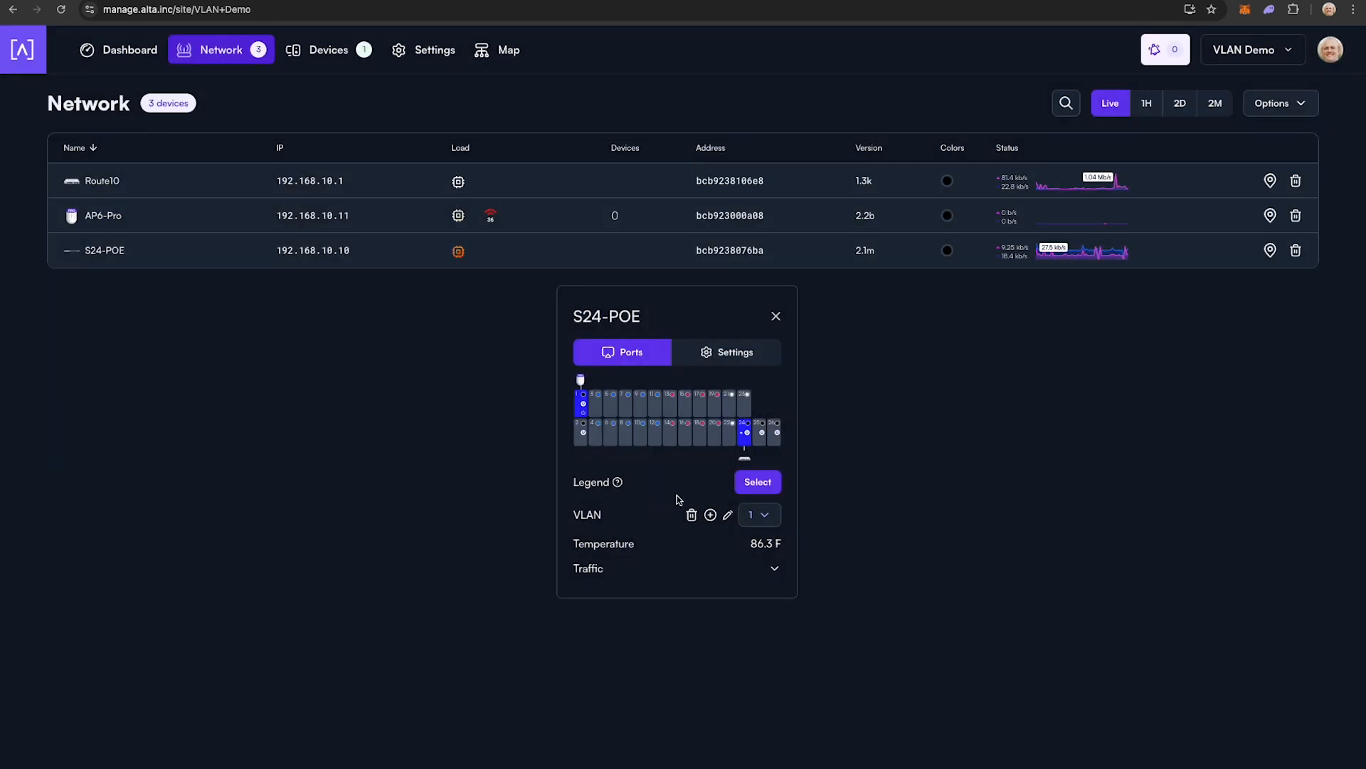
left_click(775, 316)
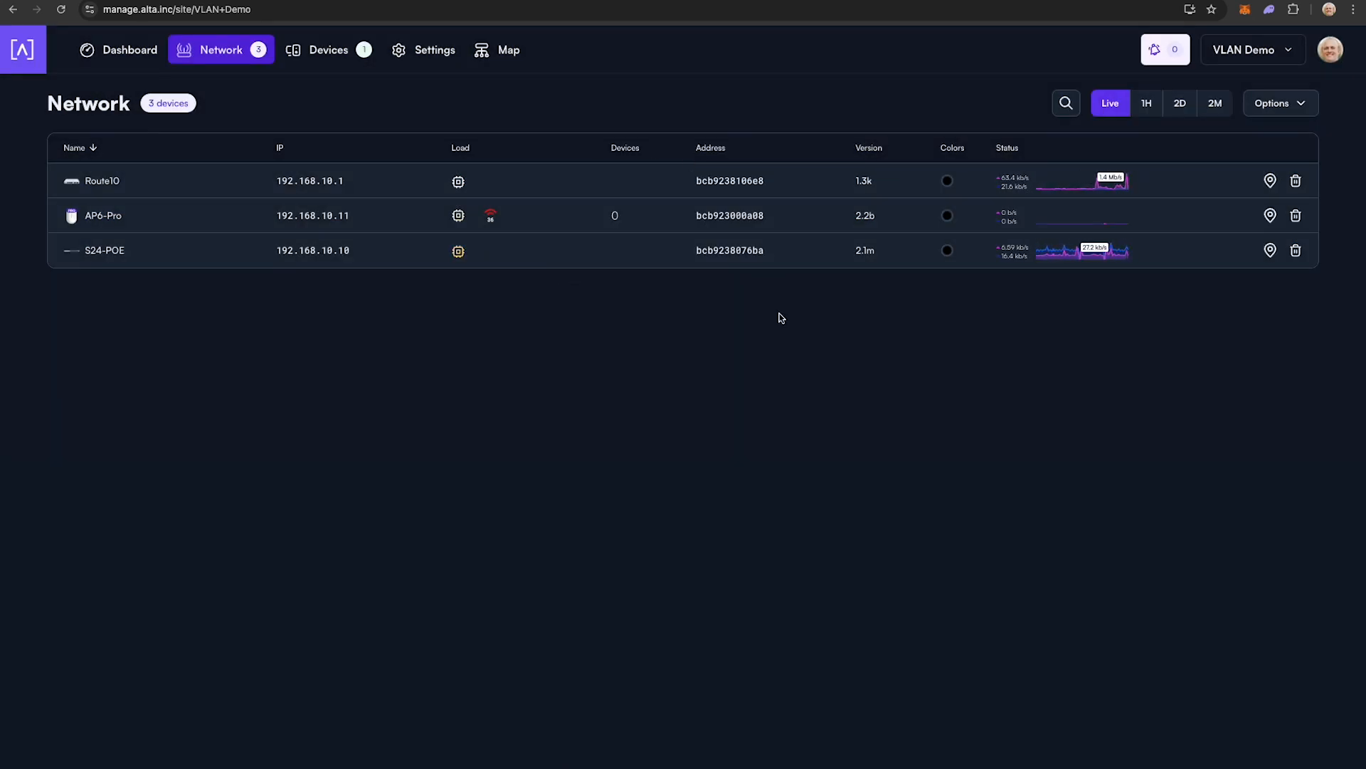
Create WiFi network 'VLAN Demo' in site settings with a second password entry.
left_click(434, 49)
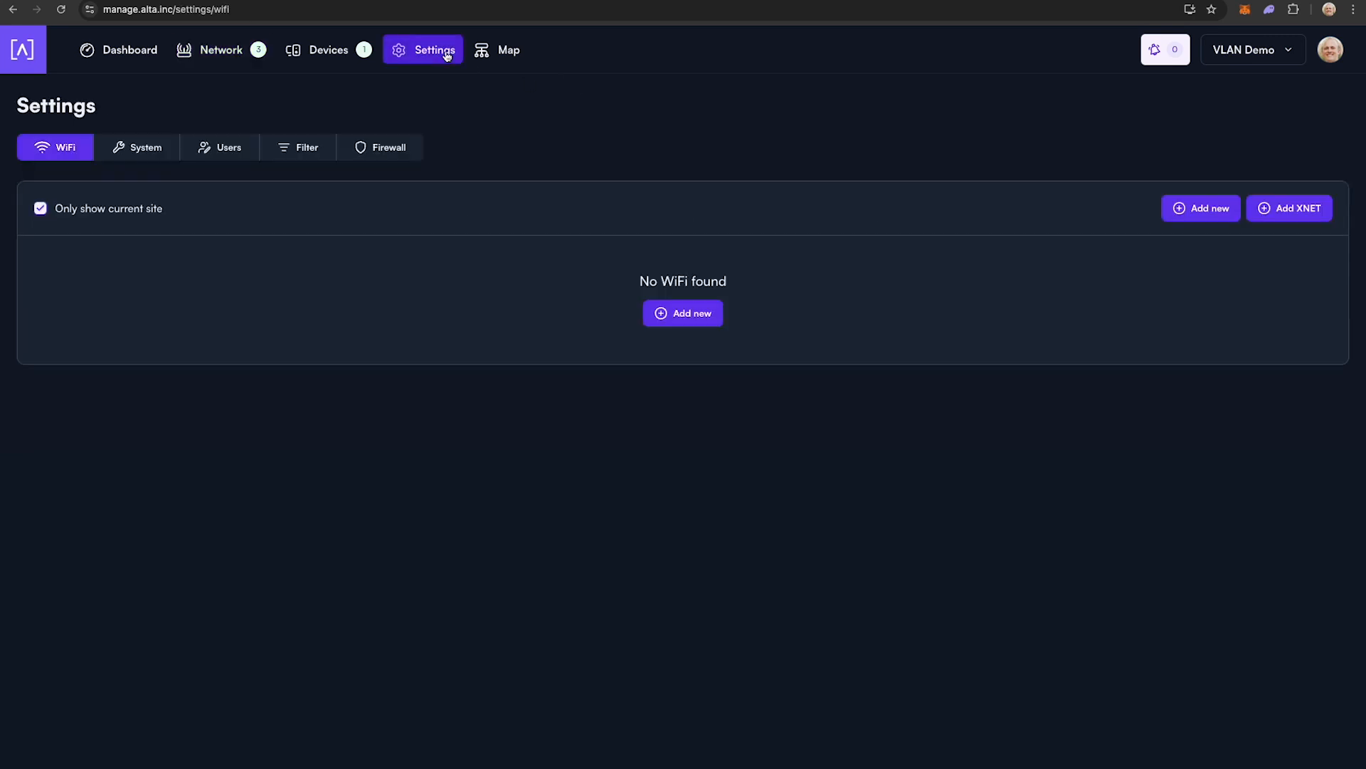
left_click(682, 313)
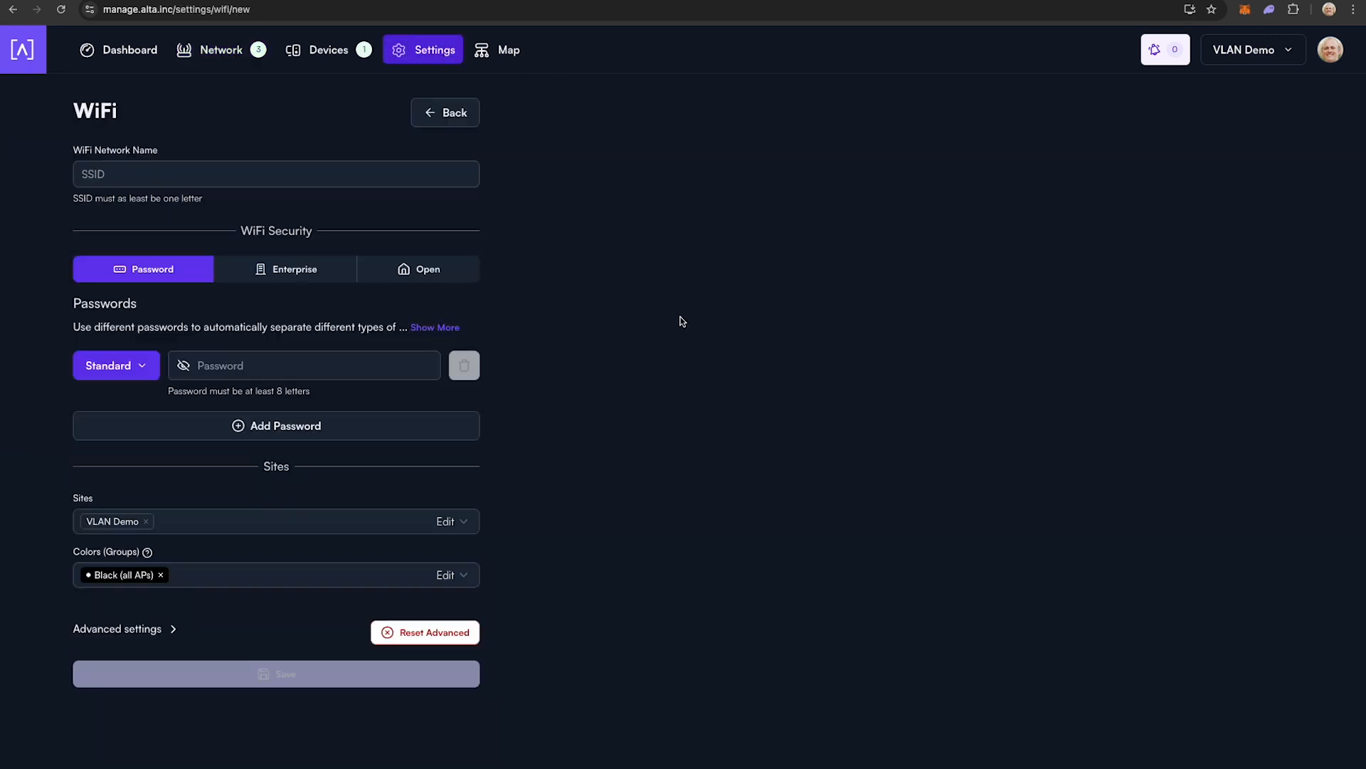
type("VLAN Demo")
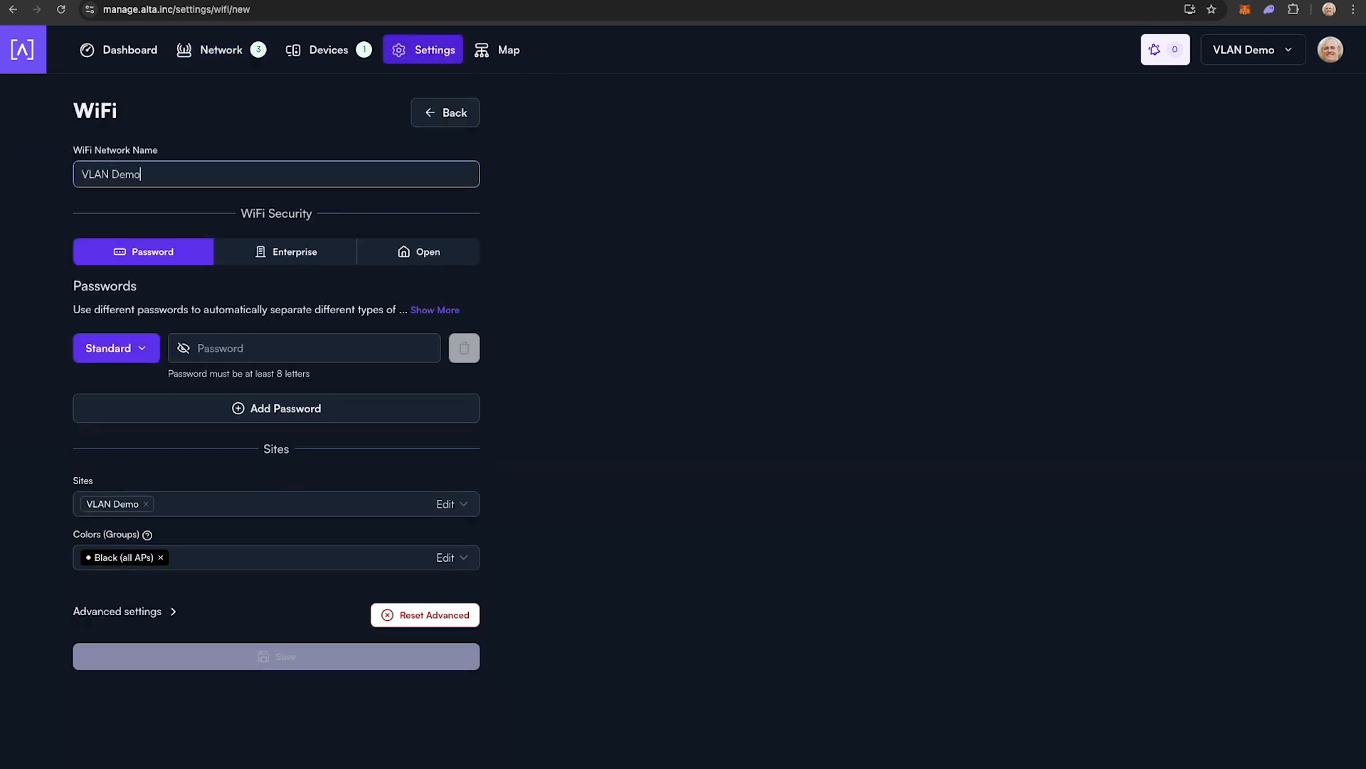
left_click(276, 407)
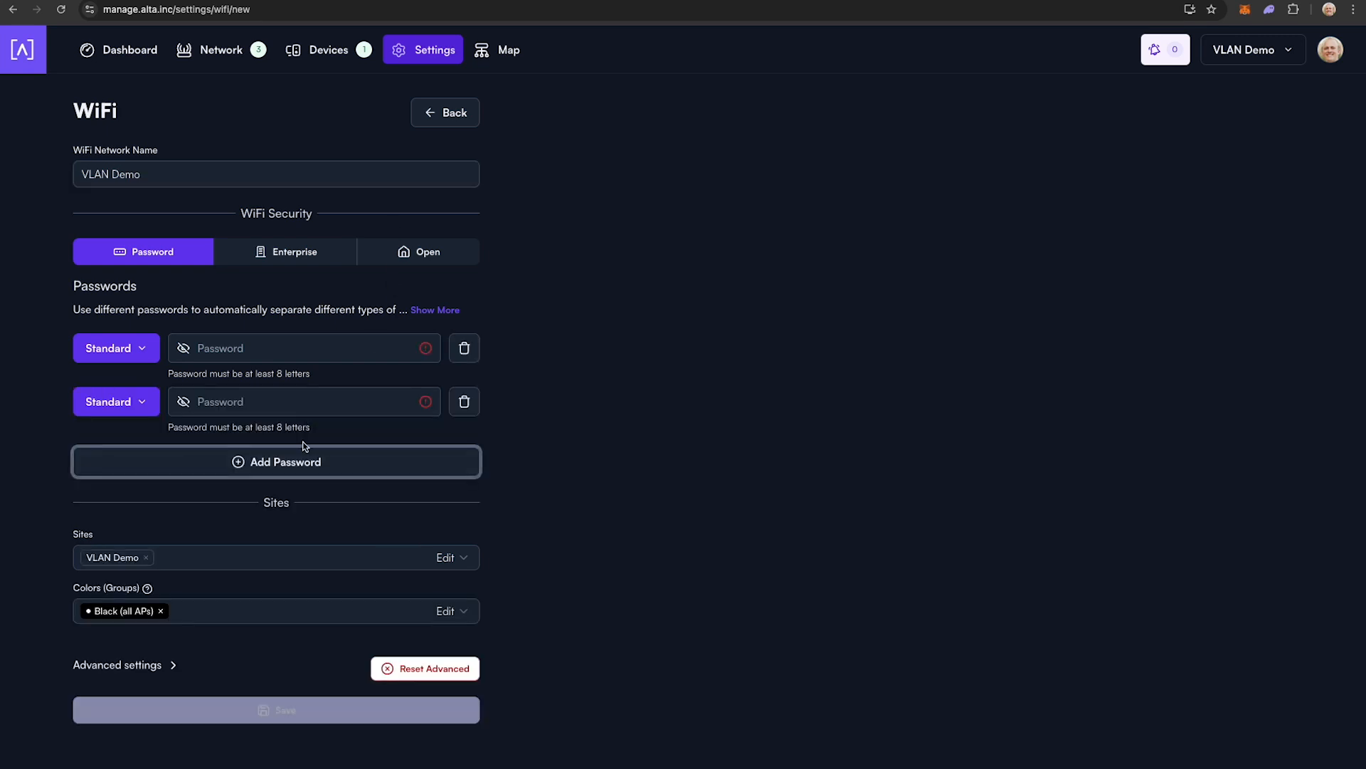
left_click(276, 462)
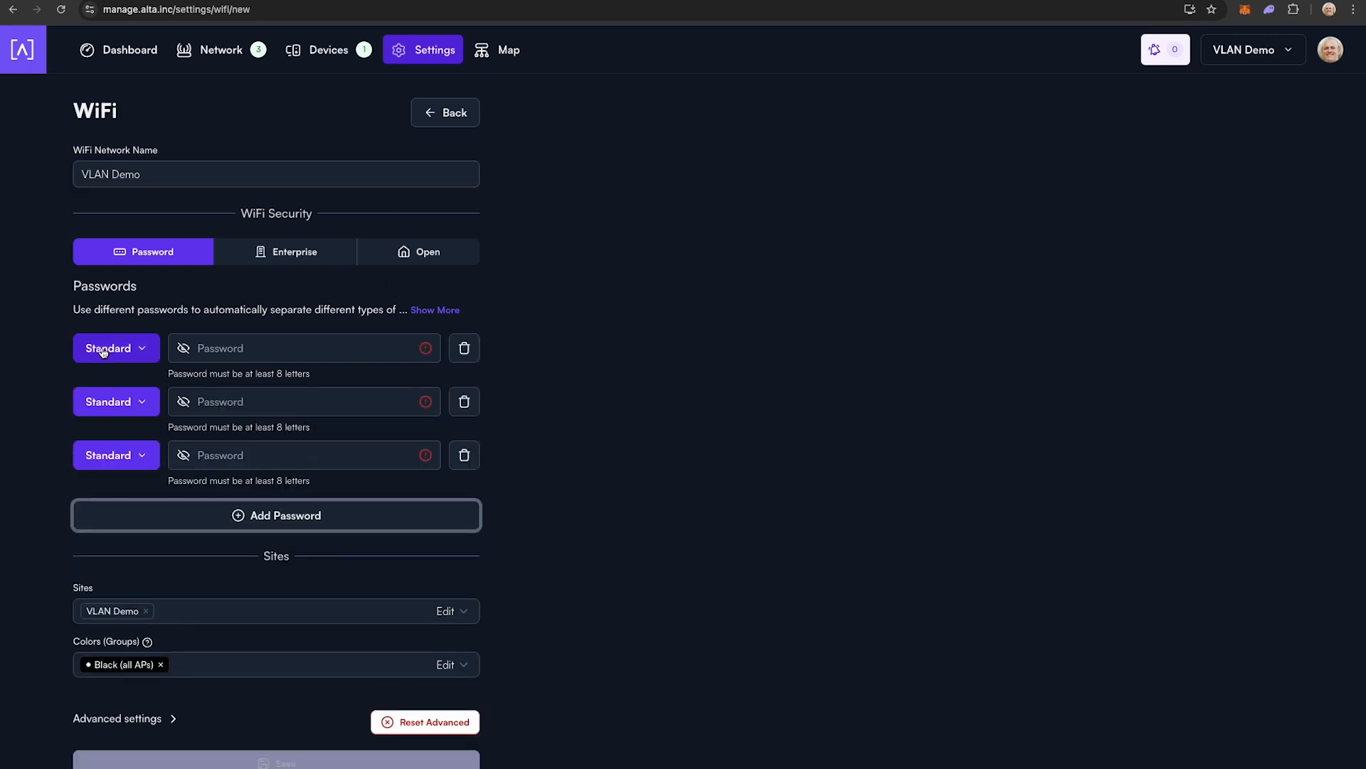
left_click(116, 348)
type("200")
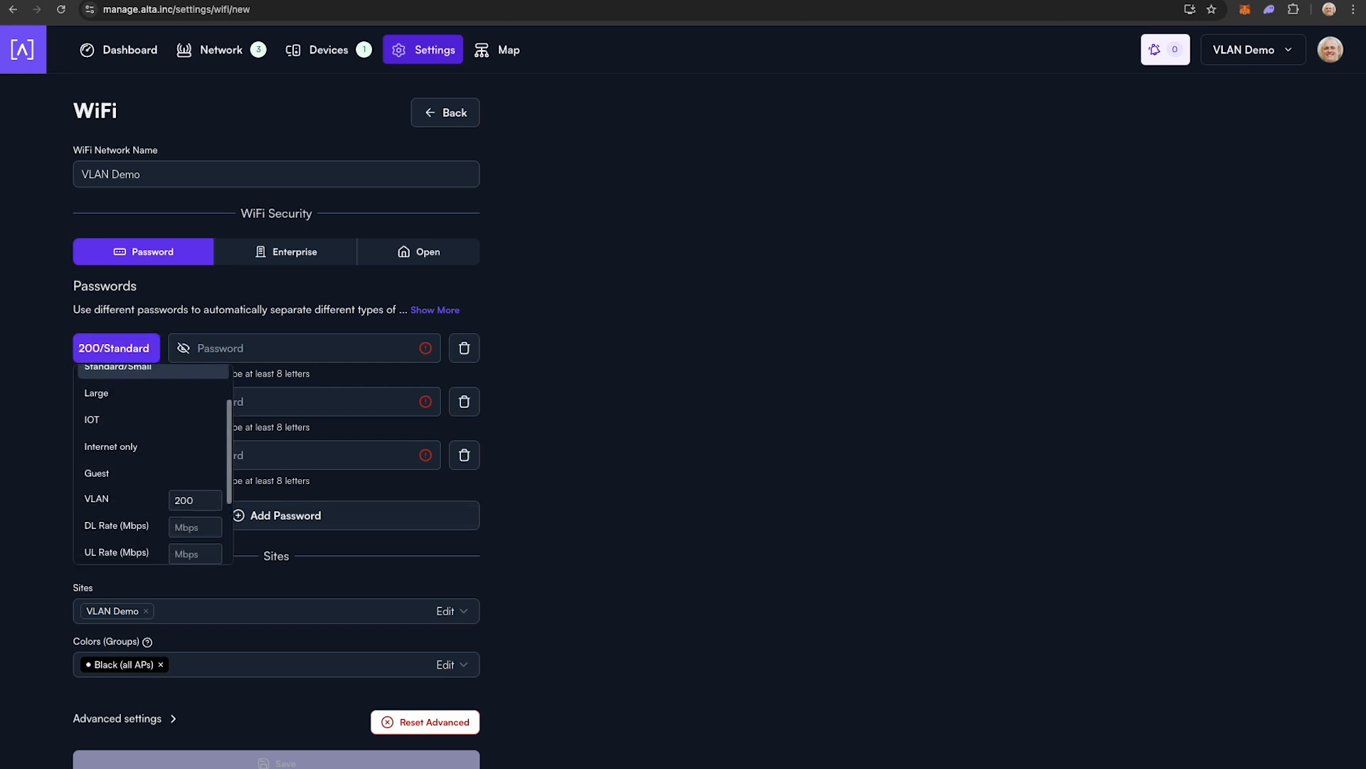
type("100")
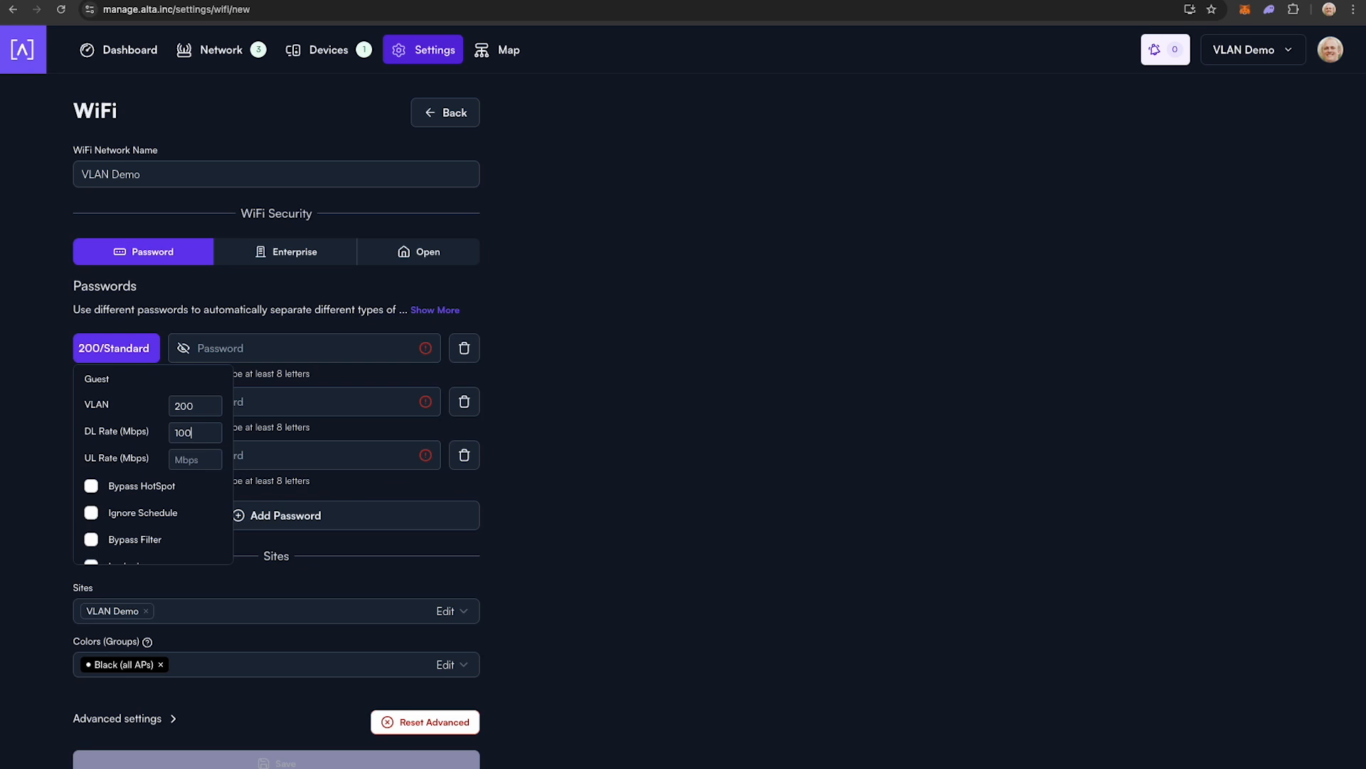
type("100")
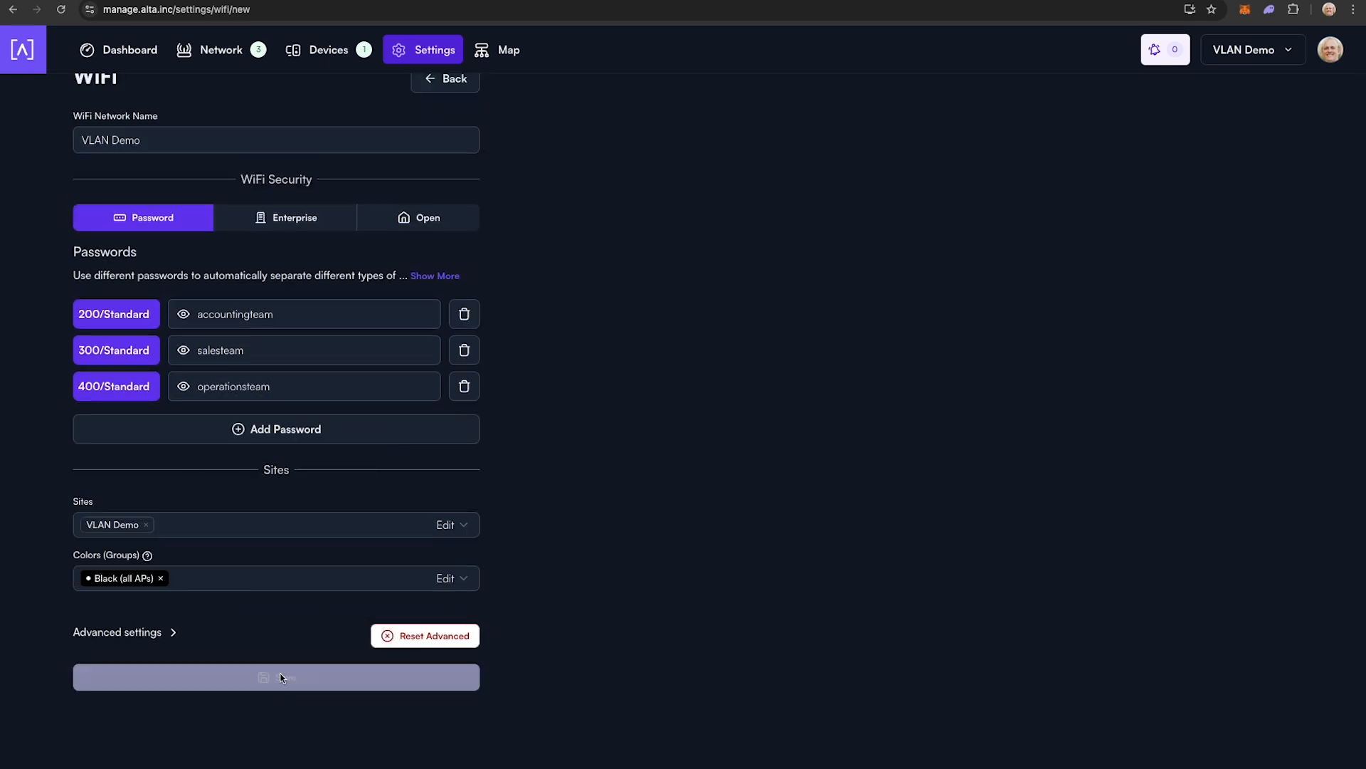
left_click(276, 677)
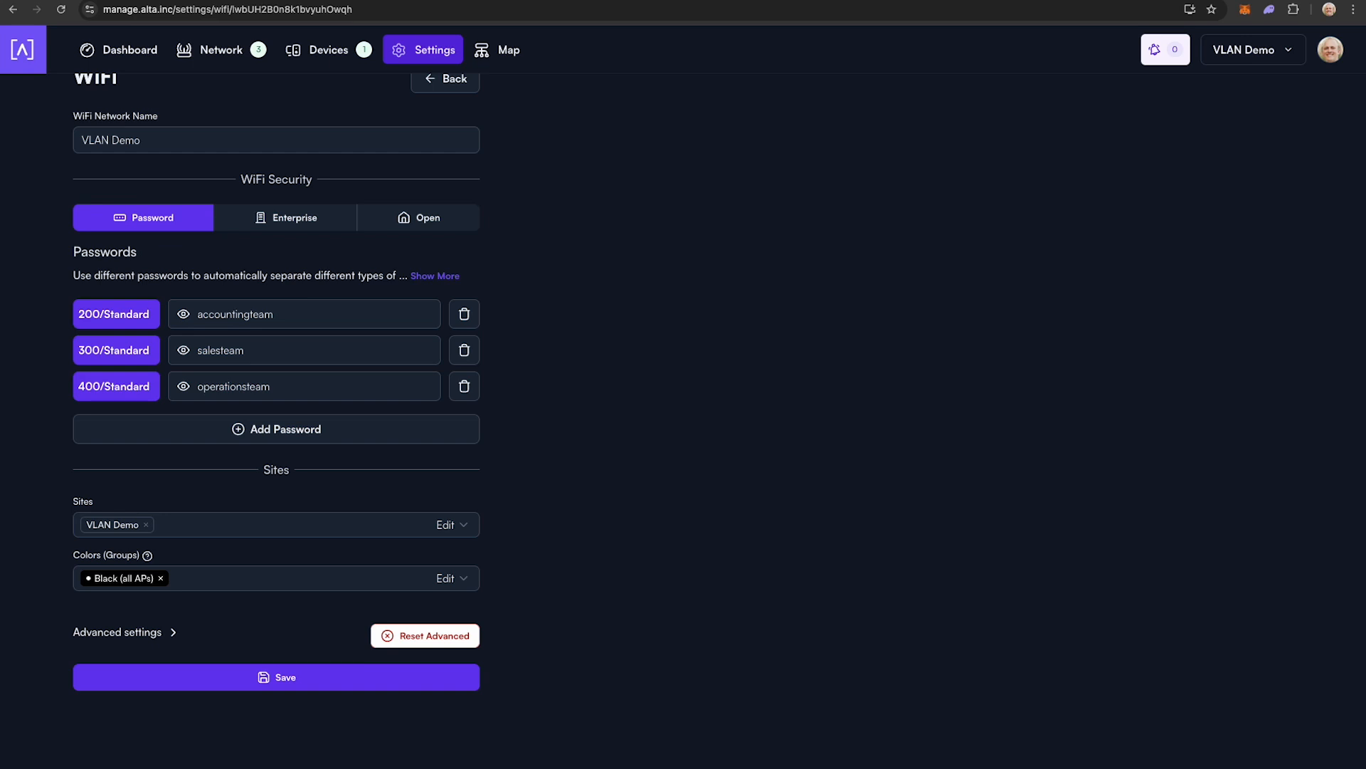
Show the Devices list and scroll through its Options column checkboxes.
left_click(328, 50)
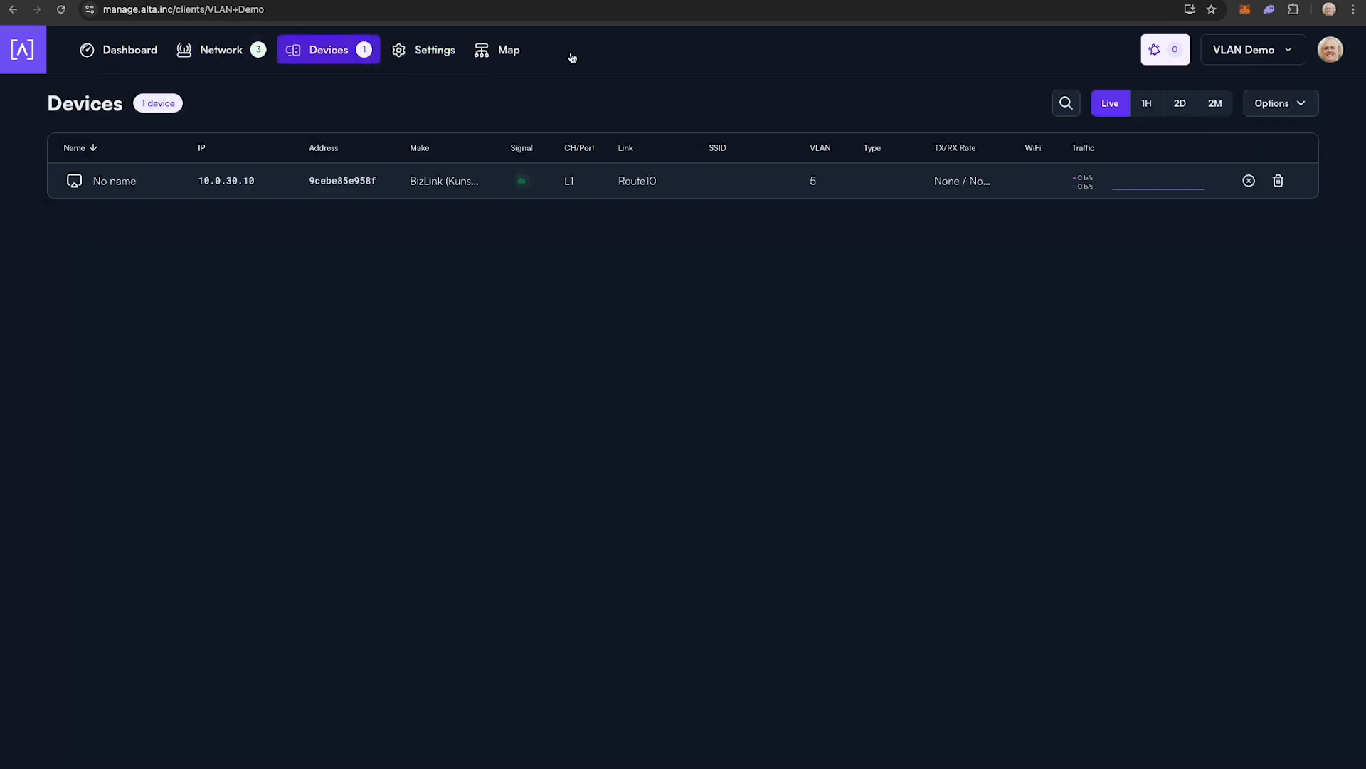
left_click(1280, 103)
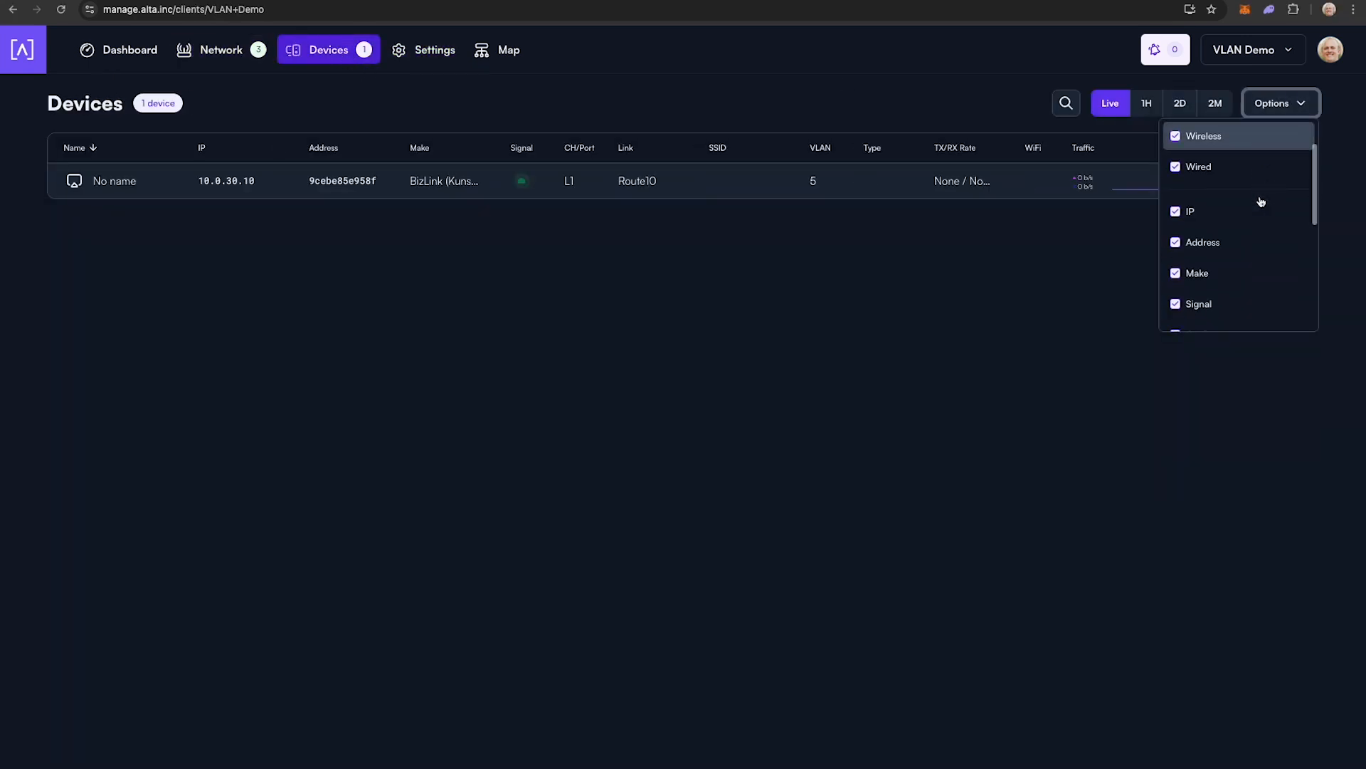
scroll("down", 3)
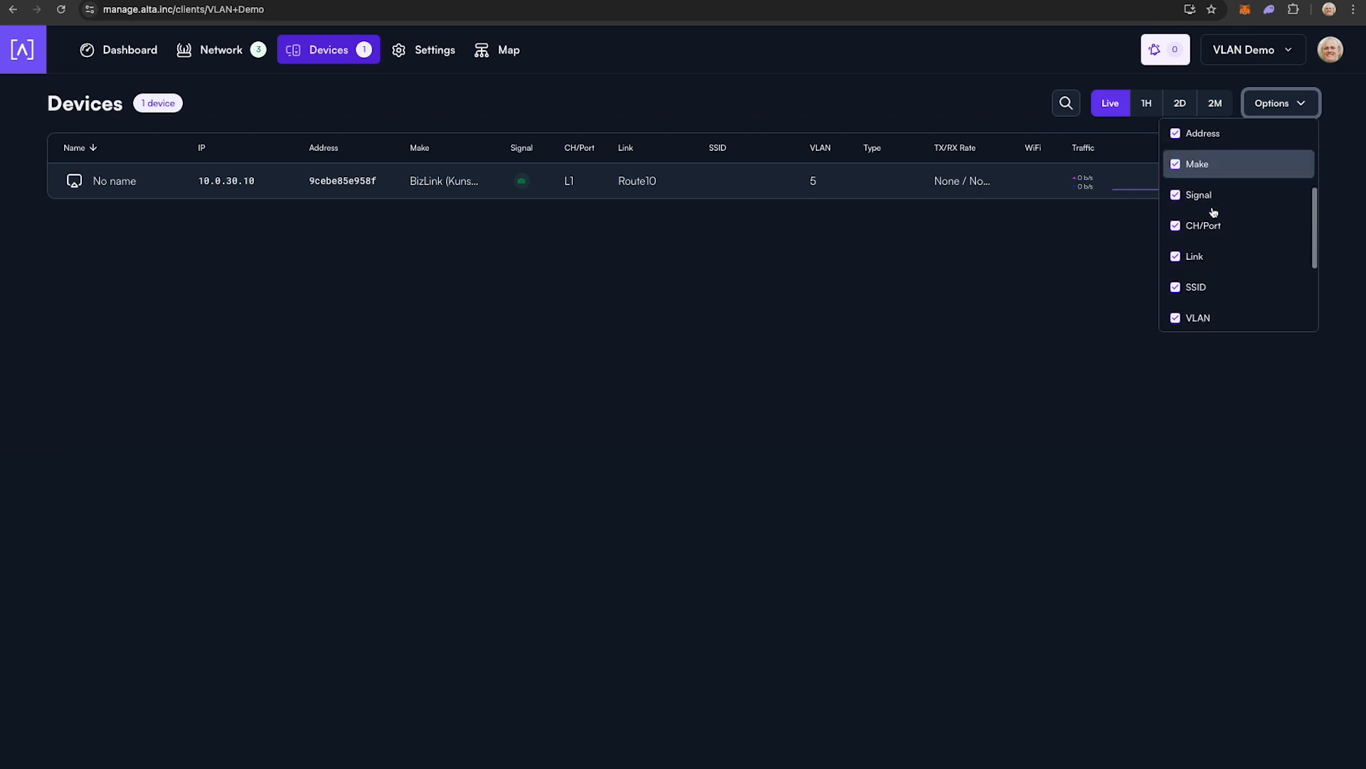
scroll("down", 3)
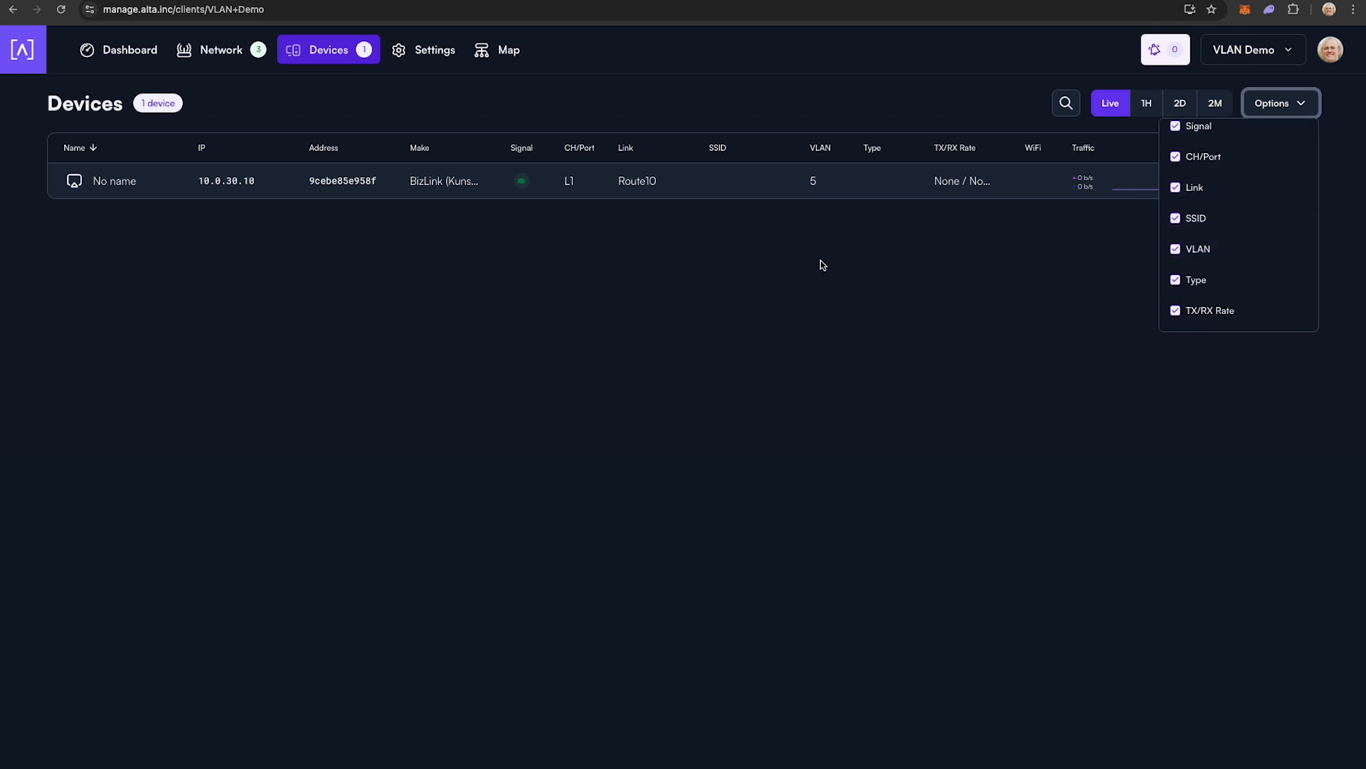